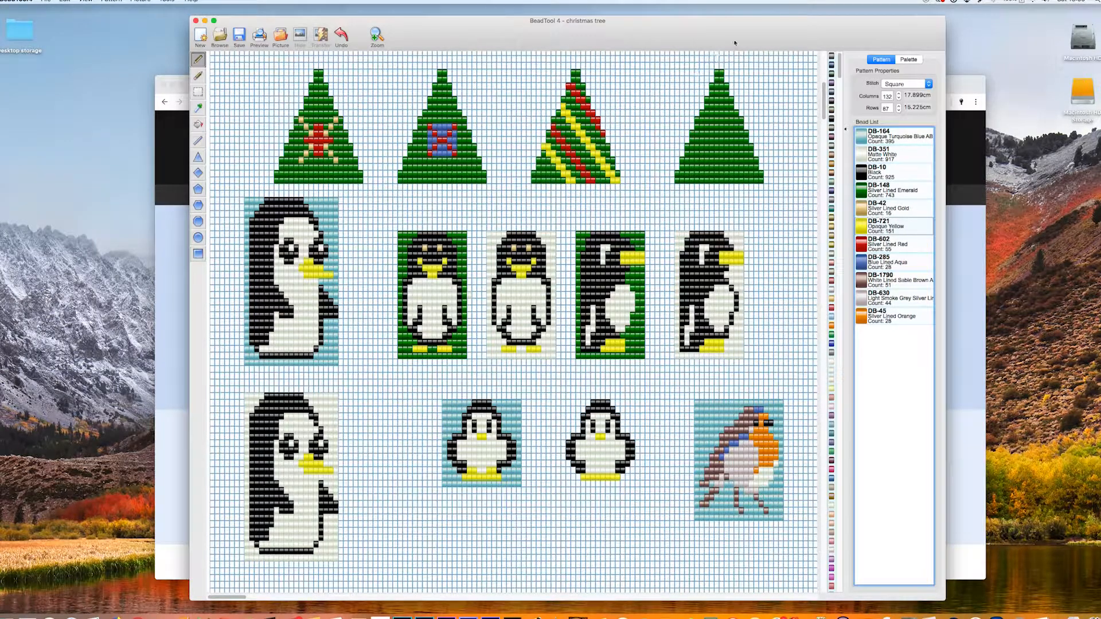
pyautogui.moveTo(764, 318)
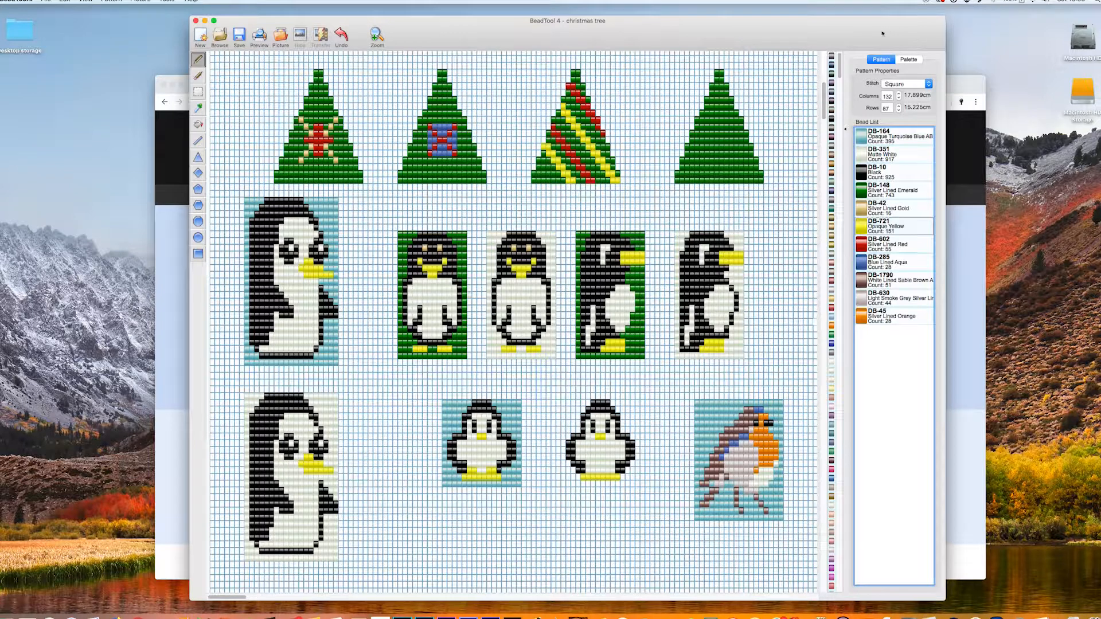
pyautogui.moveTo(894, 394)
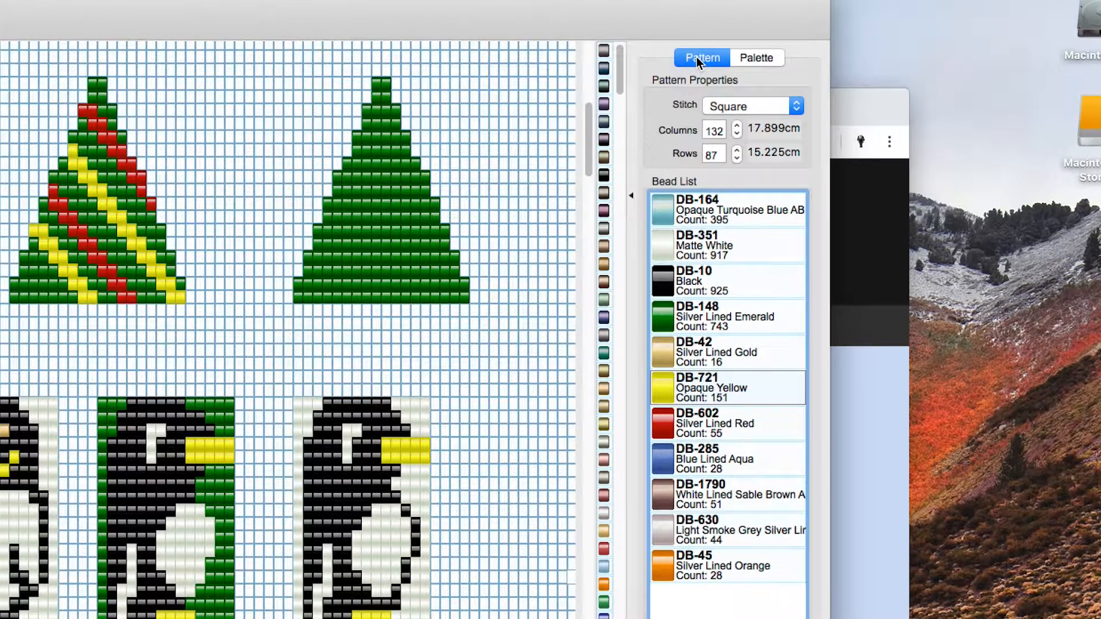
pyautogui.moveTo(725, 109)
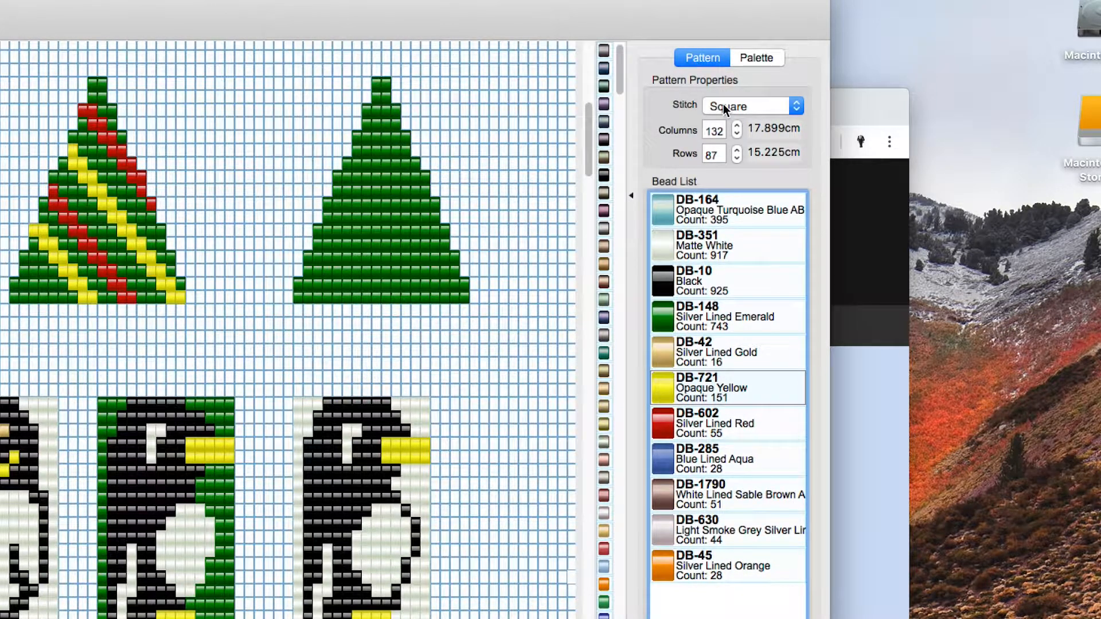
# Review the stitch types keeping square stitch, then show the Miyuki Delicas (Size 11) palette.
pyautogui.click(750, 106)
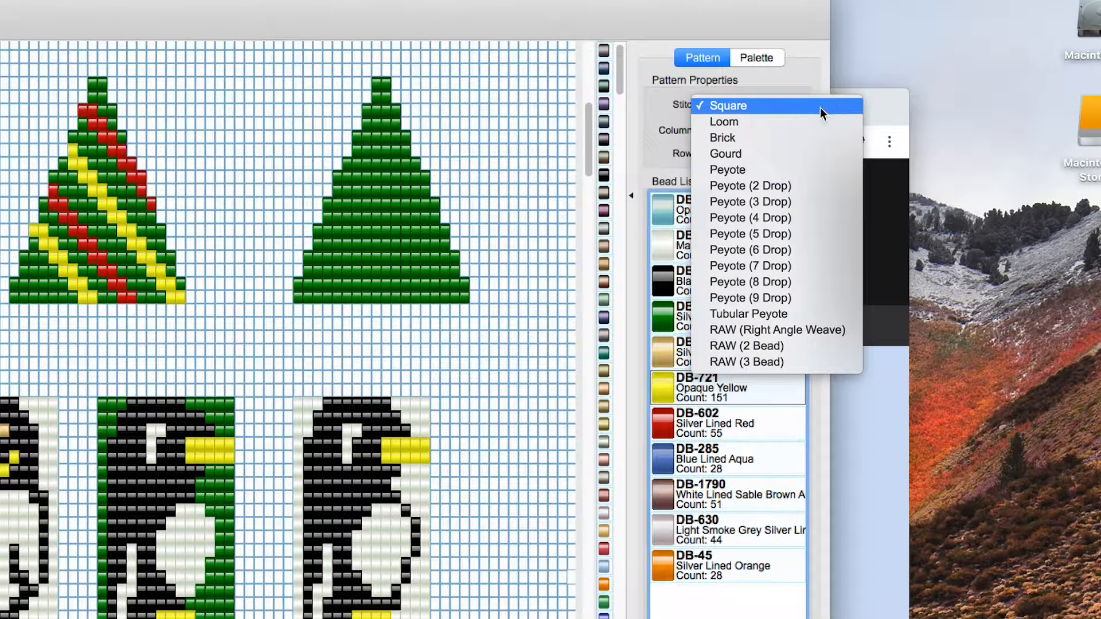
pyautogui.moveTo(797, 112)
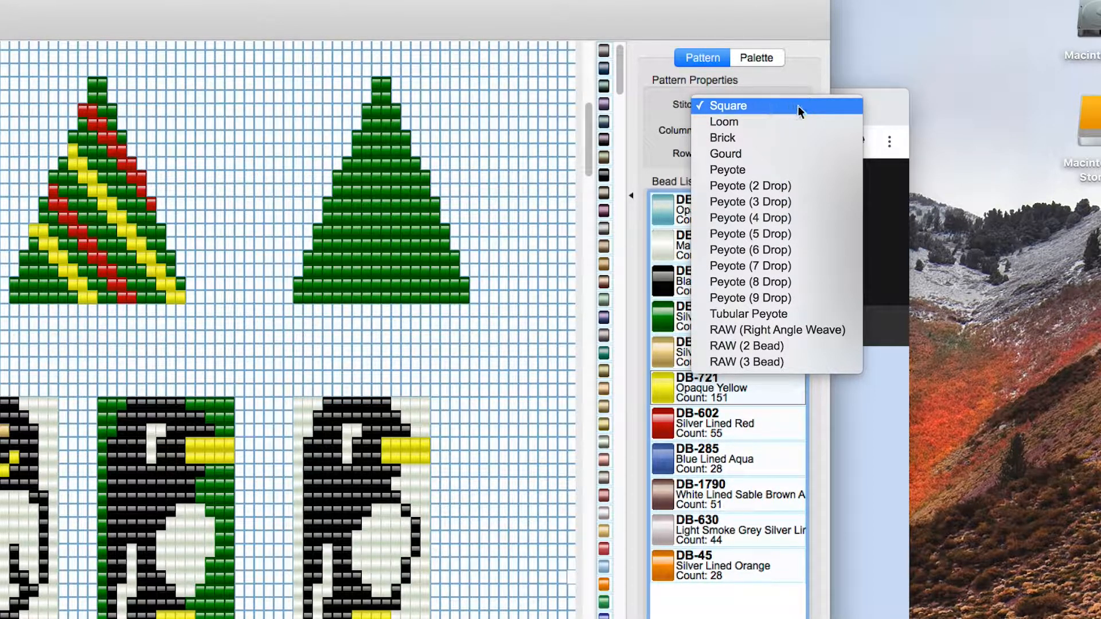
pyautogui.moveTo(814, 109)
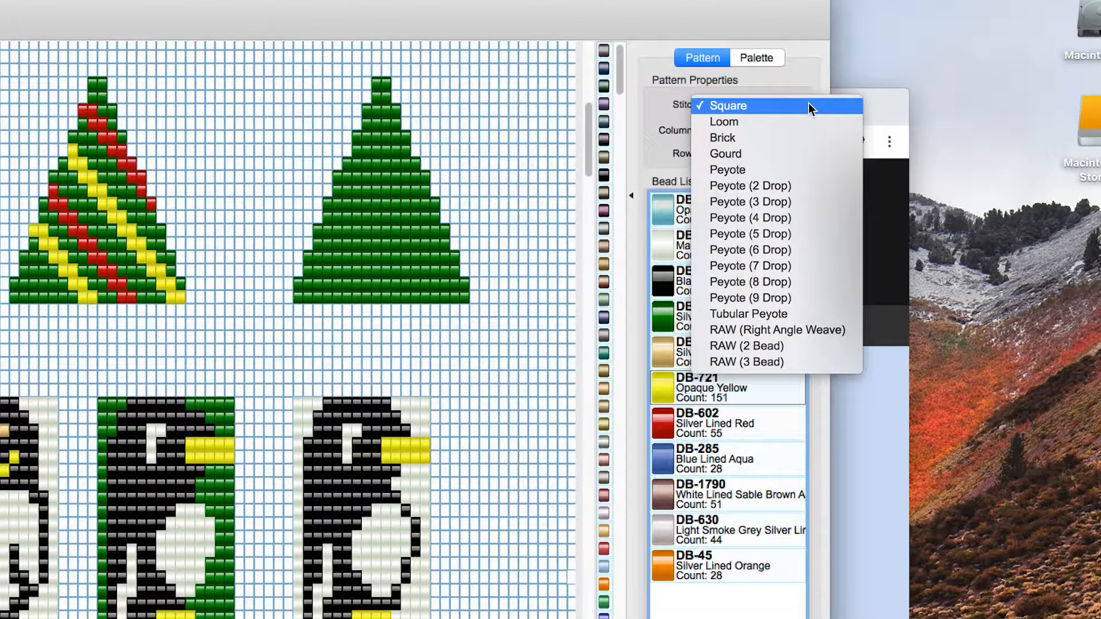
pyautogui.click(731, 105)
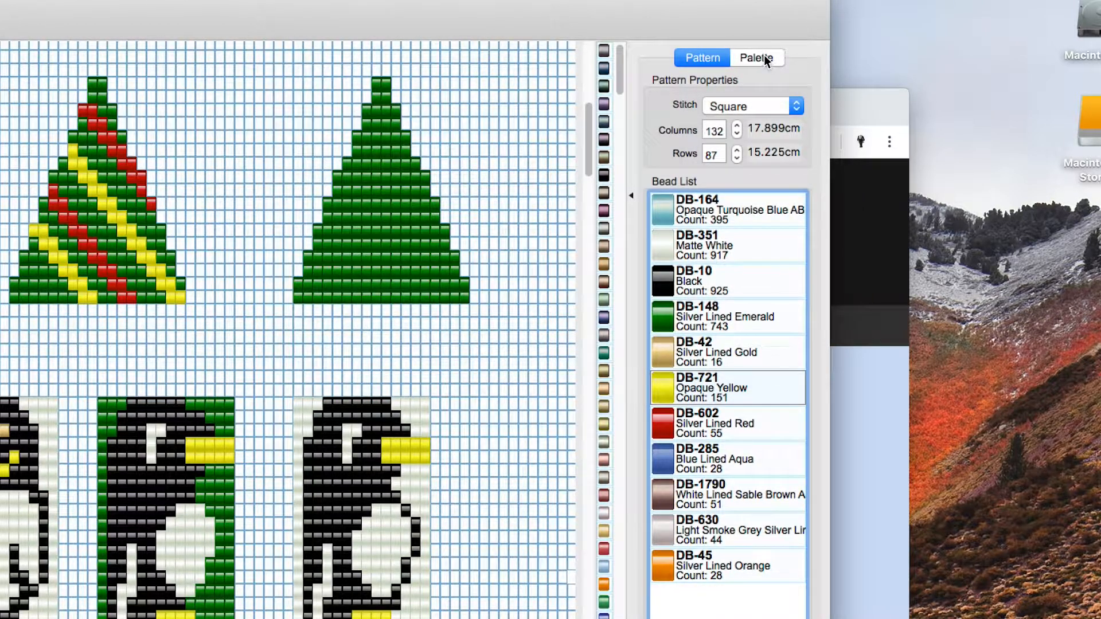
pyautogui.click(756, 58)
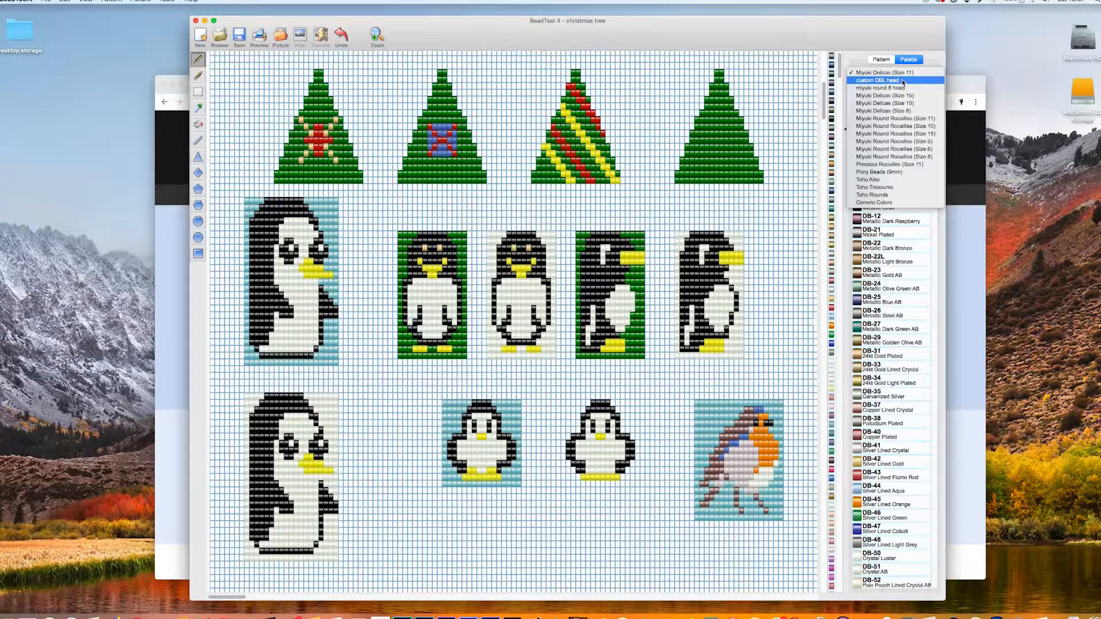
pyautogui.moveTo(902, 82)
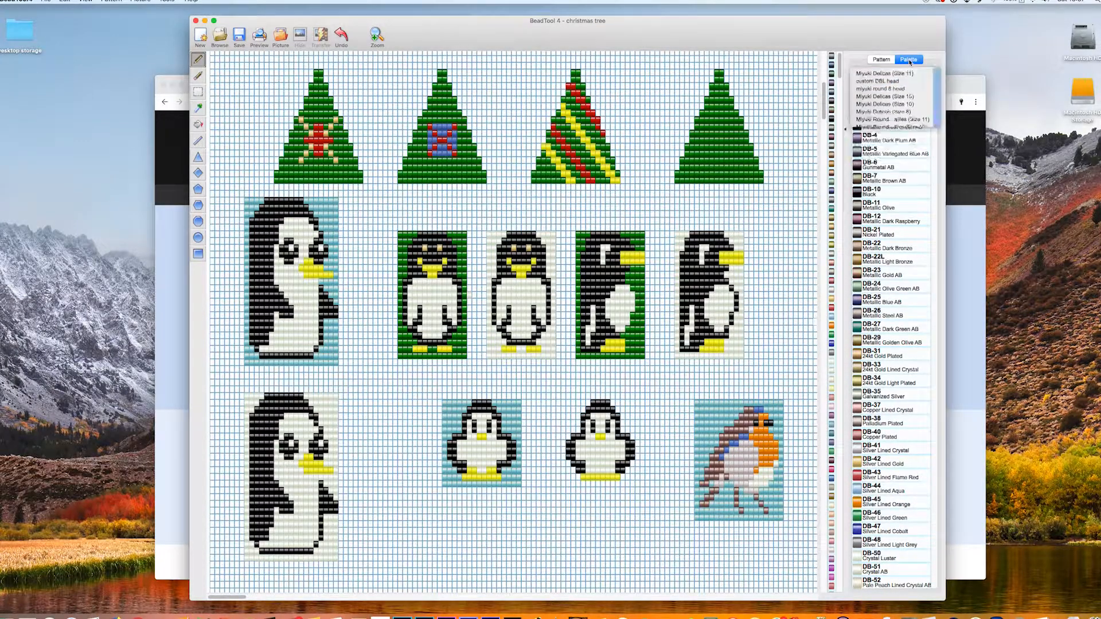
pyautogui.click(881, 59)
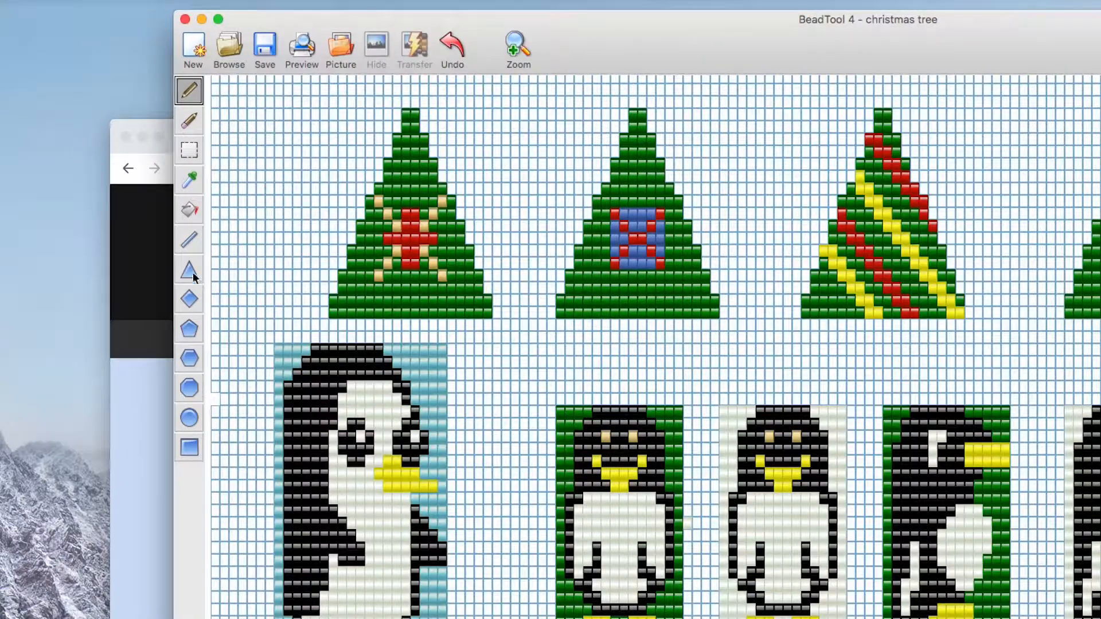
pyautogui.moveTo(254, 367)
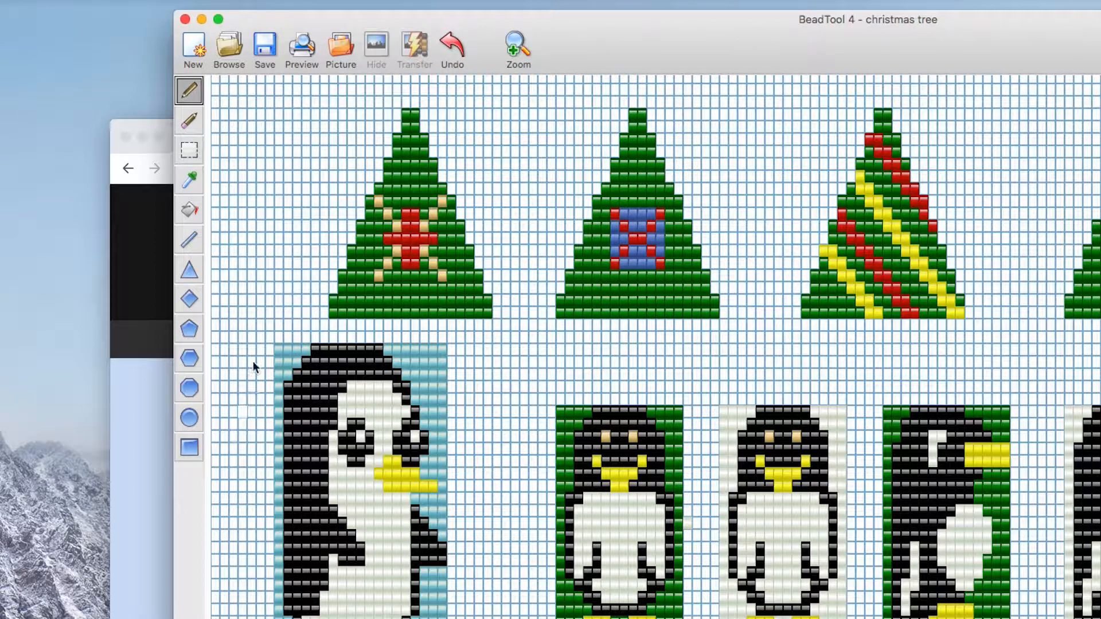
pyautogui.moveTo(200, 214)
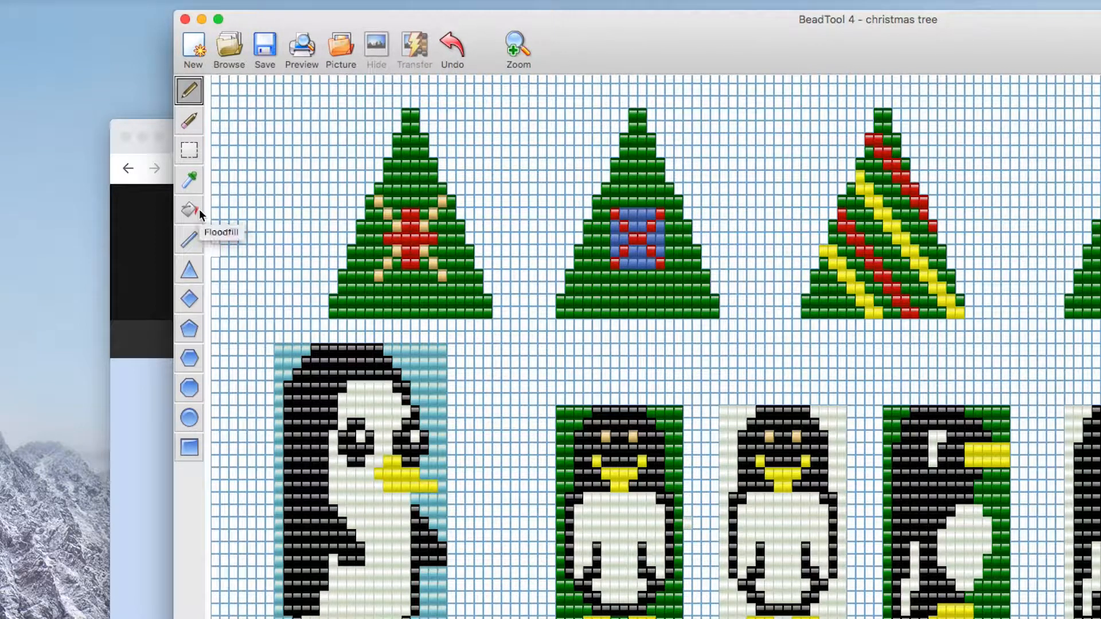
pyautogui.moveTo(189, 179)
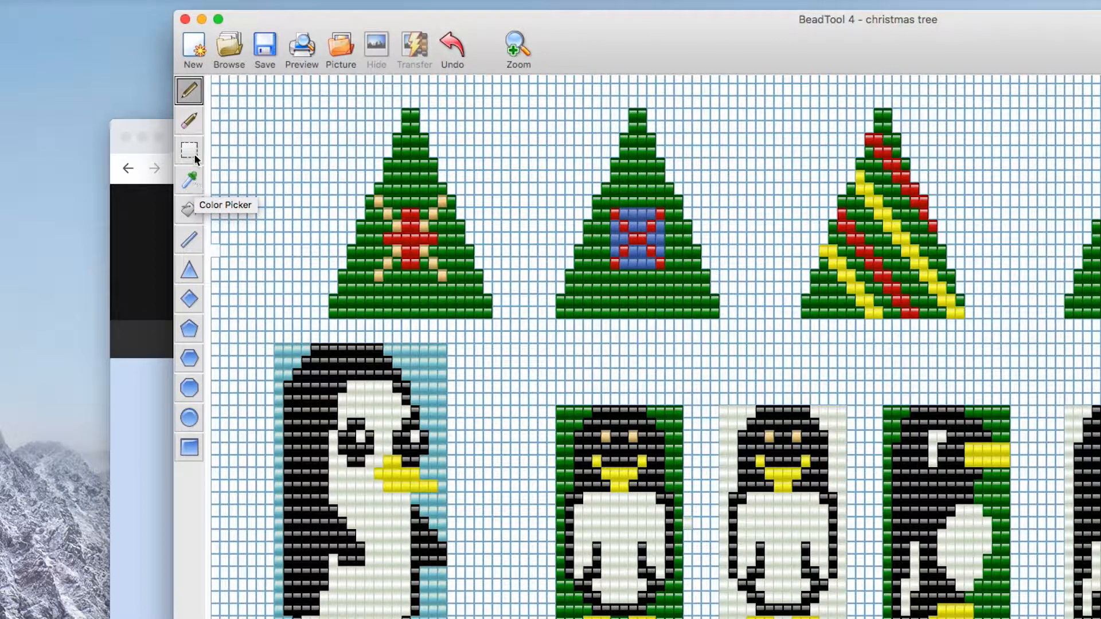
pyautogui.moveTo(188, 149)
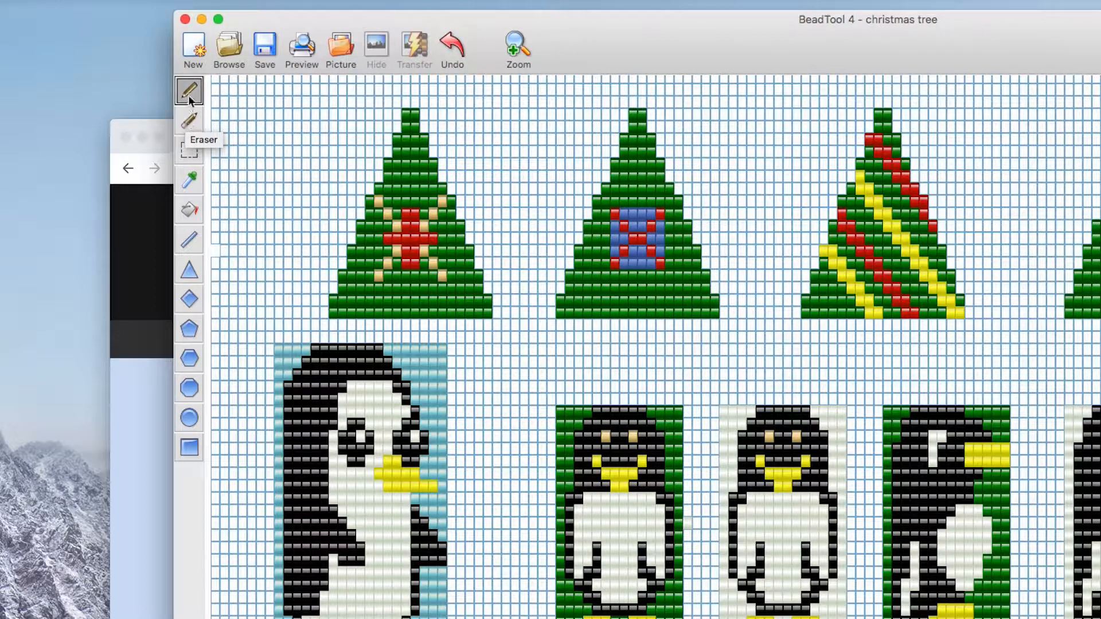
pyautogui.moveTo(189, 89)
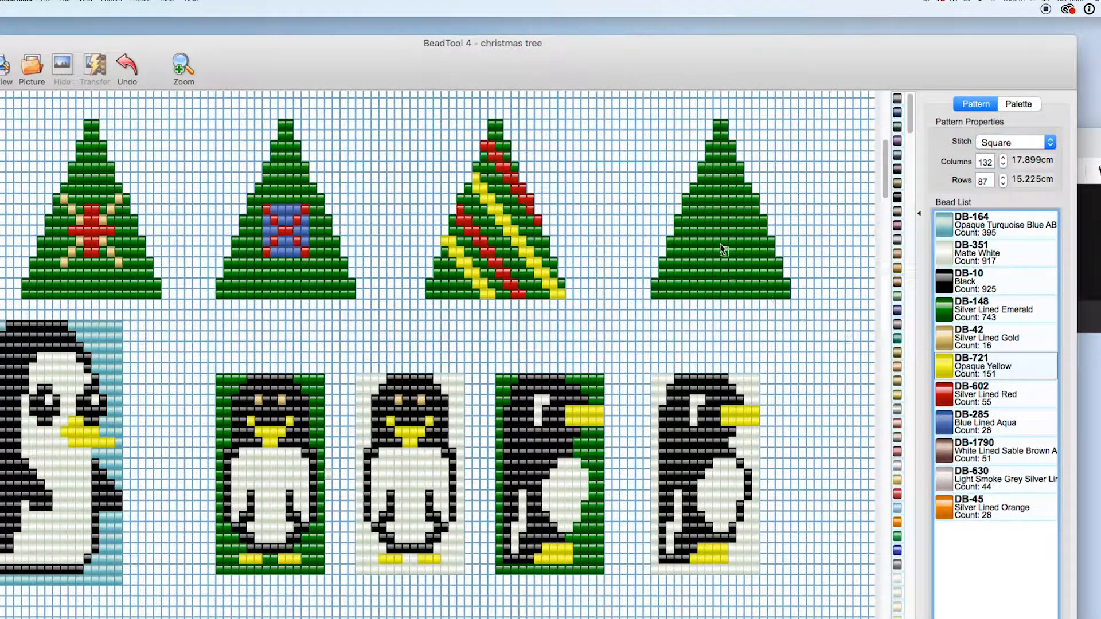
pyautogui.moveTo(702, 214)
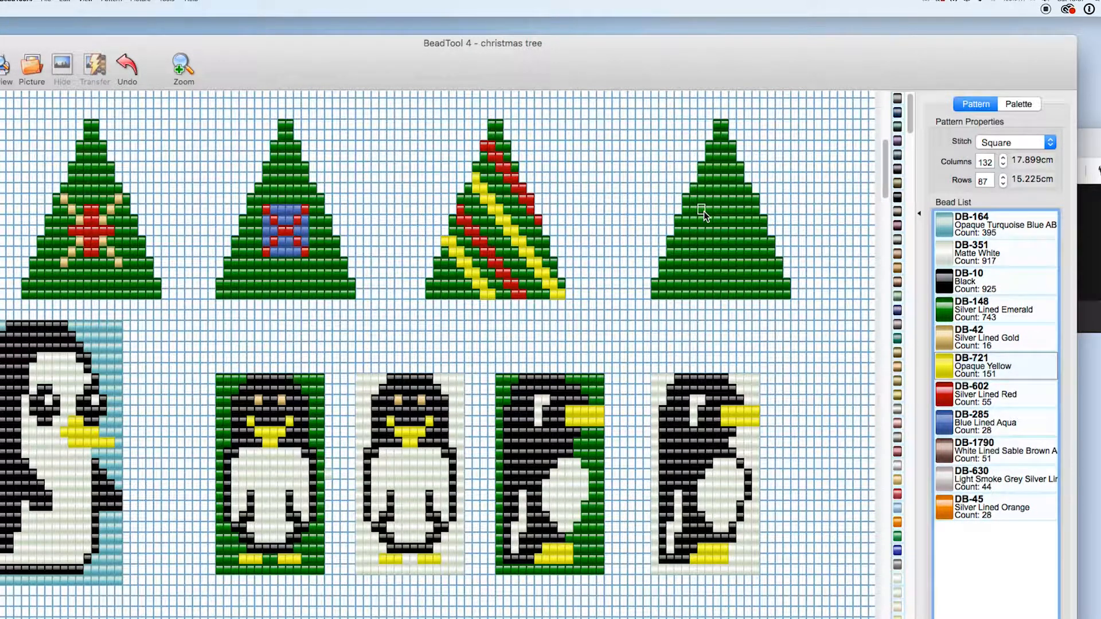
# Paint and undo a yellow scribble, then draw a diagonal Opaque Yellow line on the fourth tree.
pyautogui.click(702, 232)
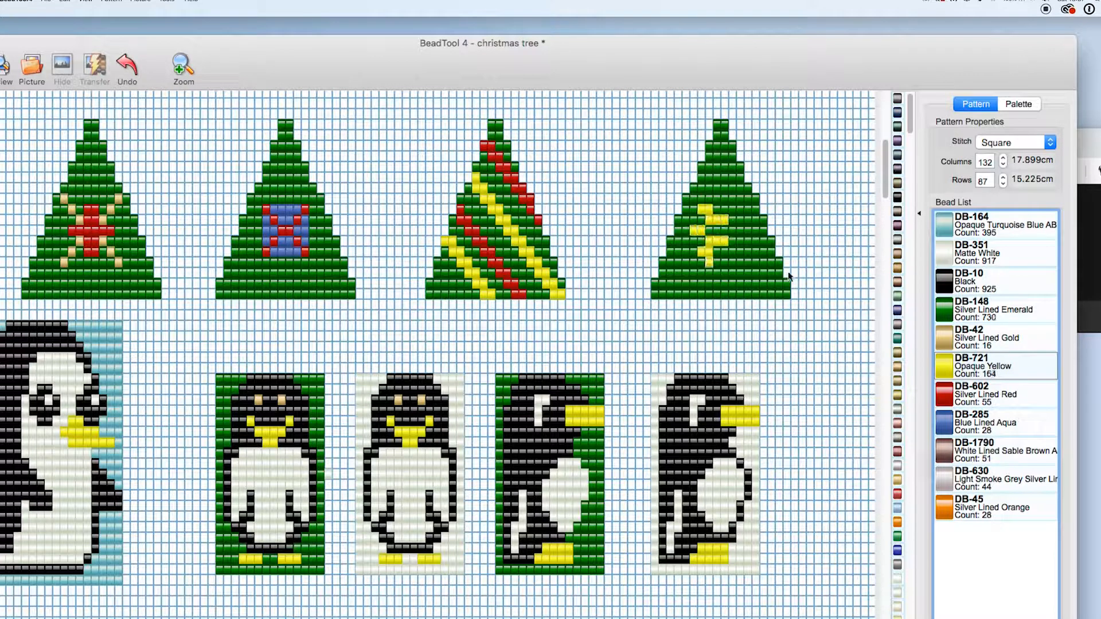
pyautogui.click(716, 274)
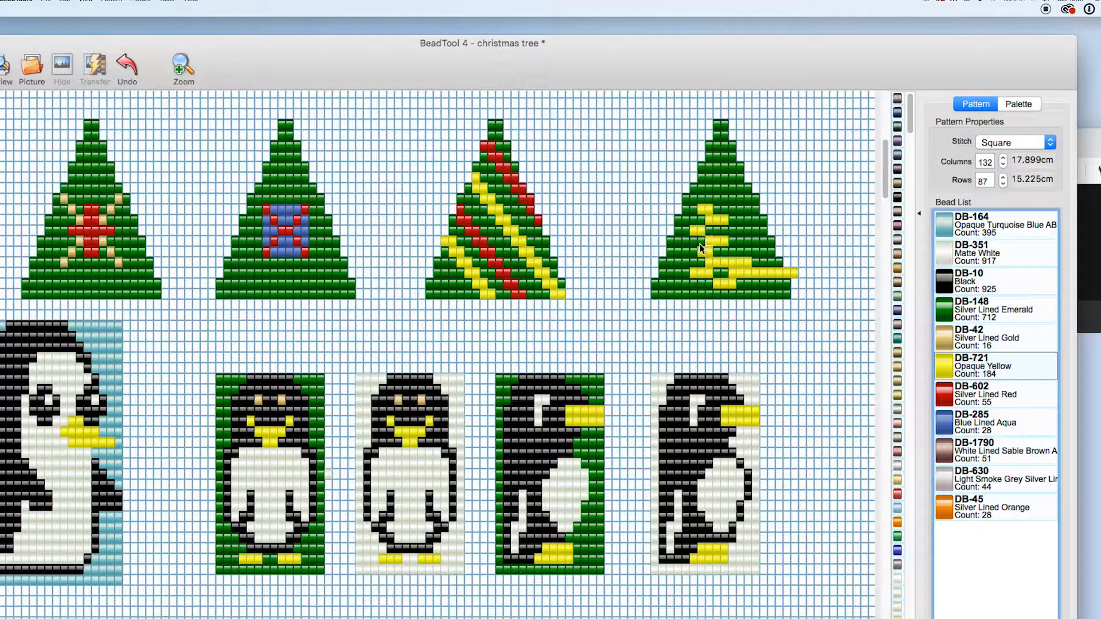
pyautogui.click(128, 66)
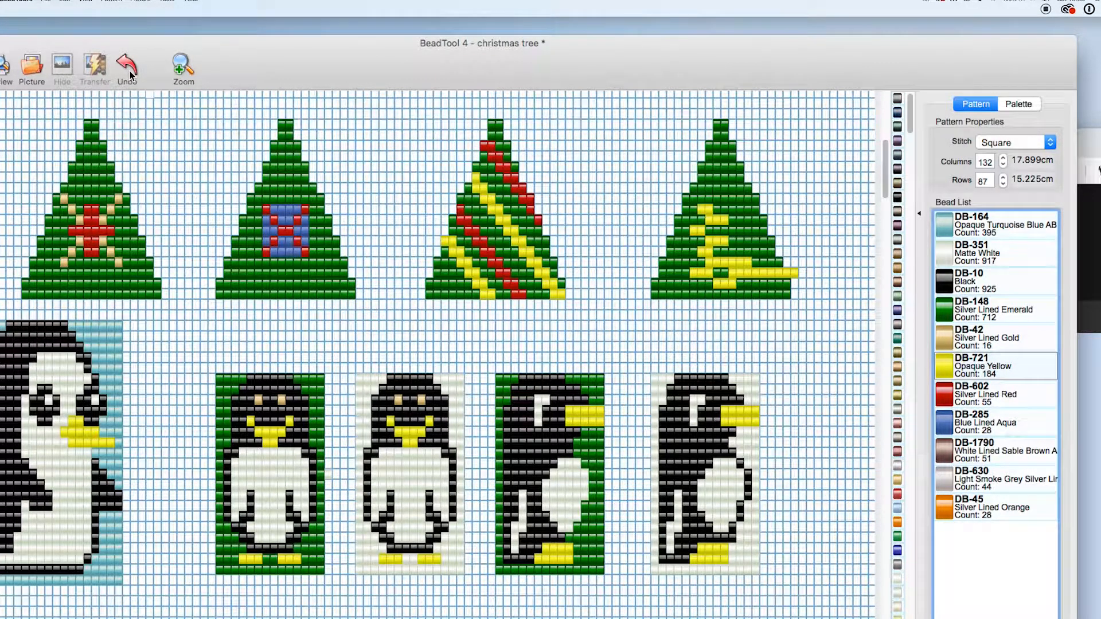
pyautogui.click(128, 62)
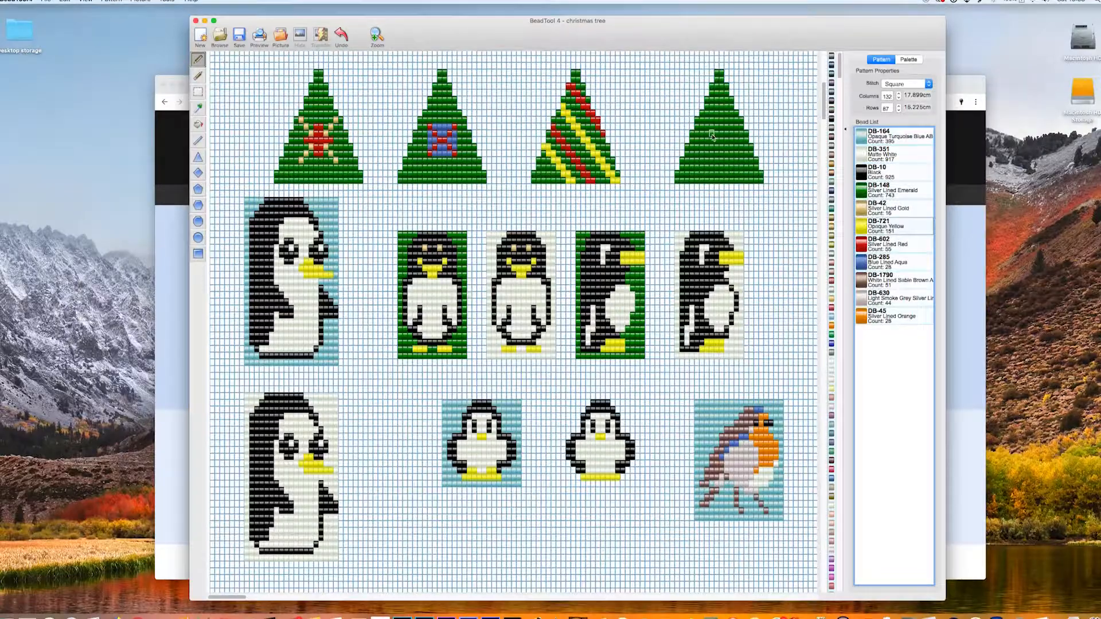
pyautogui.click(724, 145)
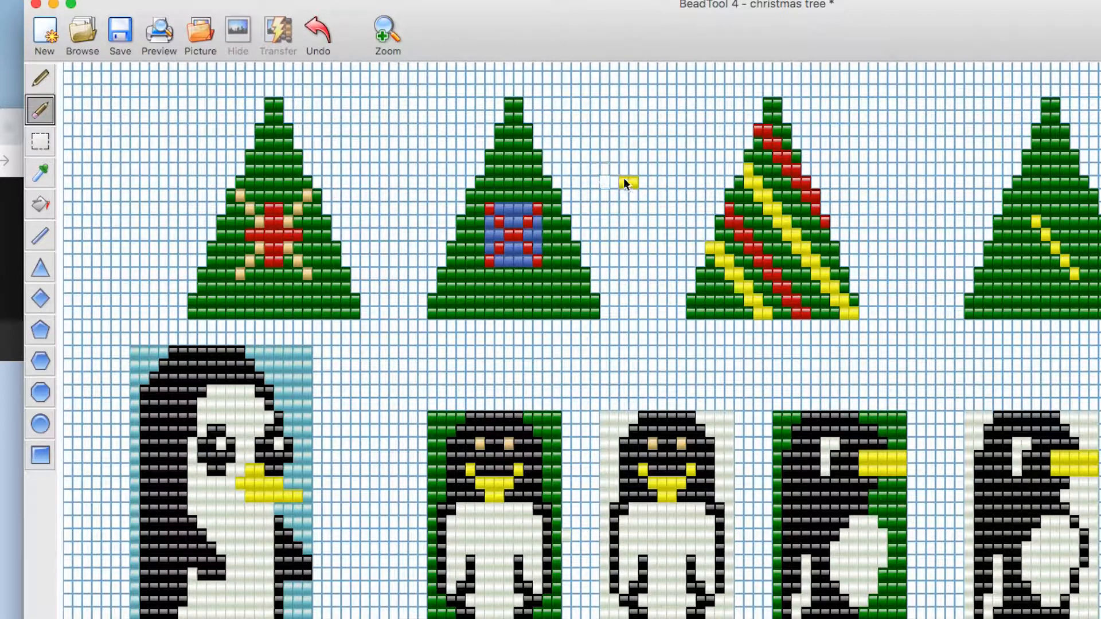
pyautogui.moveTo(539, 139)
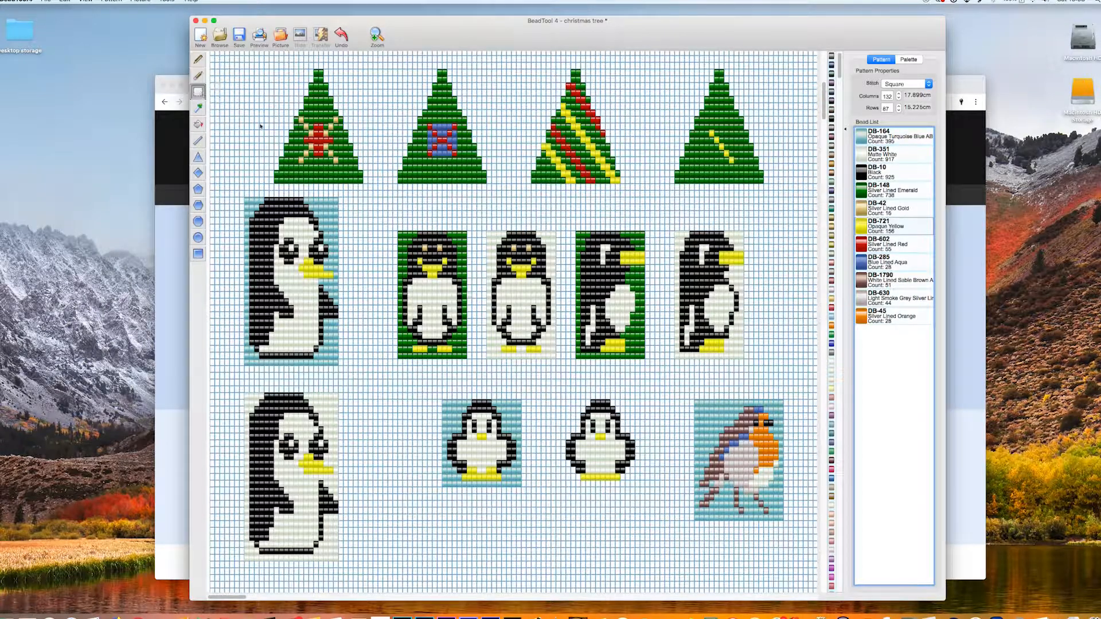
pyautogui.moveTo(553, 397)
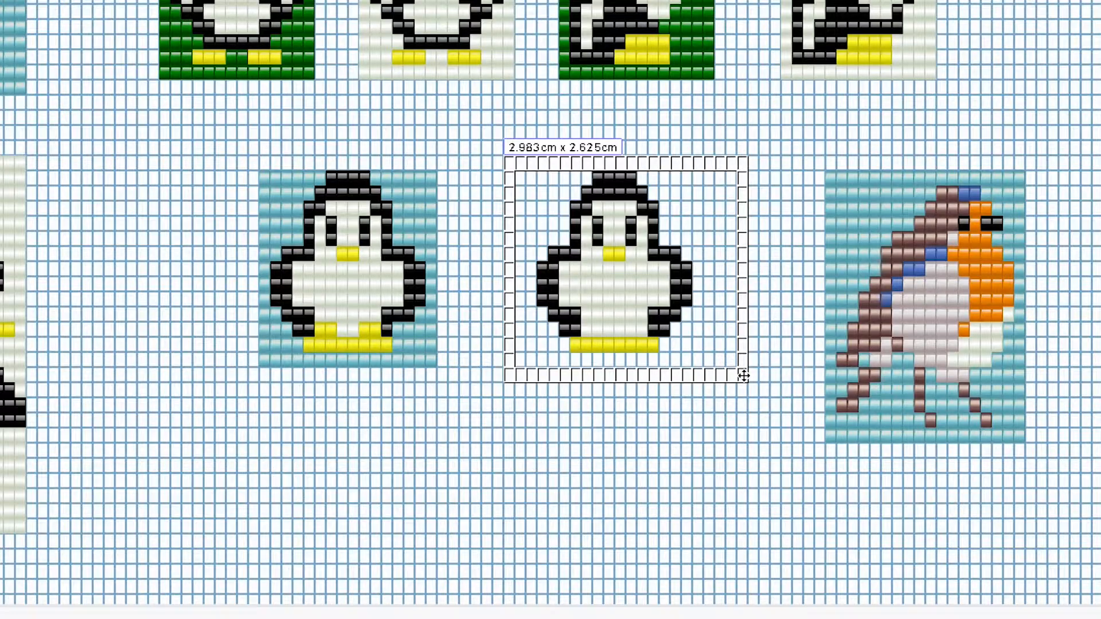
pyautogui.moveTo(698, 334)
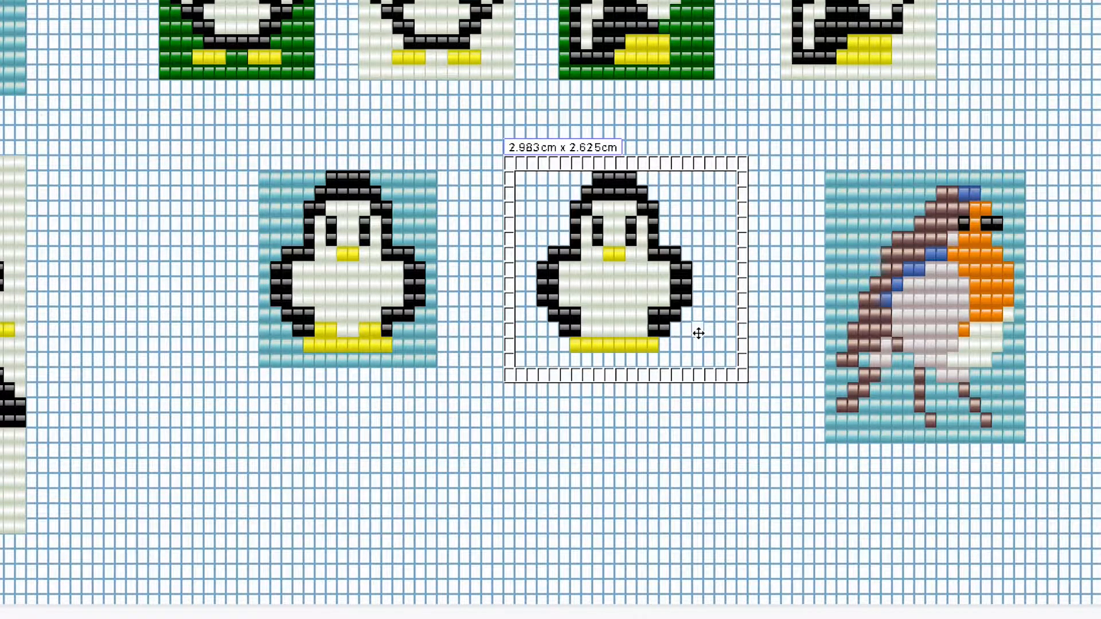
pyautogui.moveTo(665, 377)
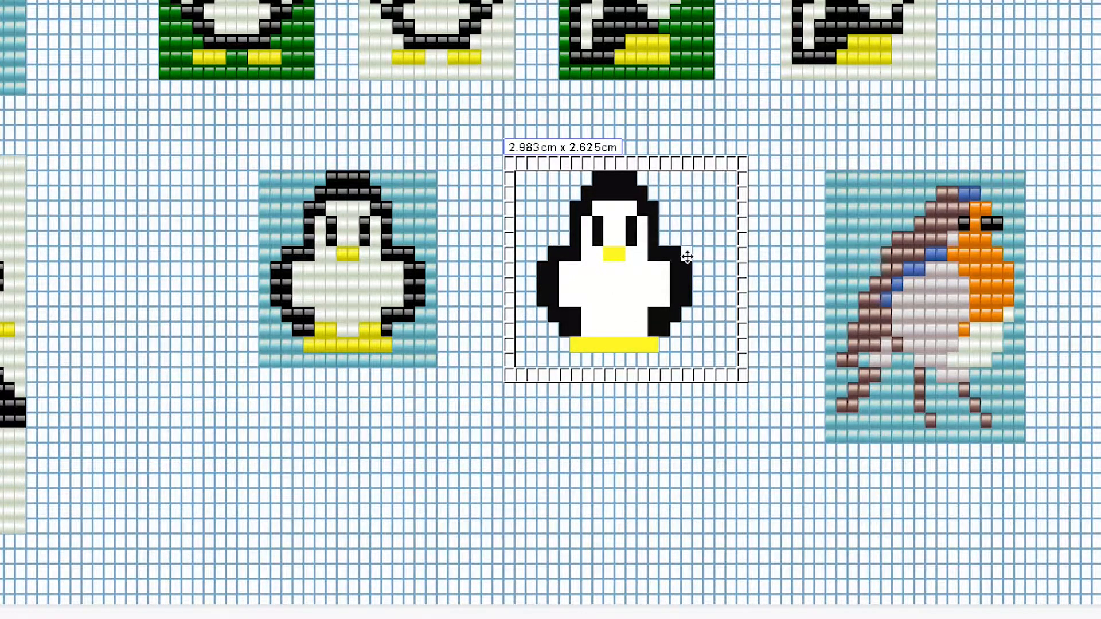
pyautogui.moveTo(656, 223)
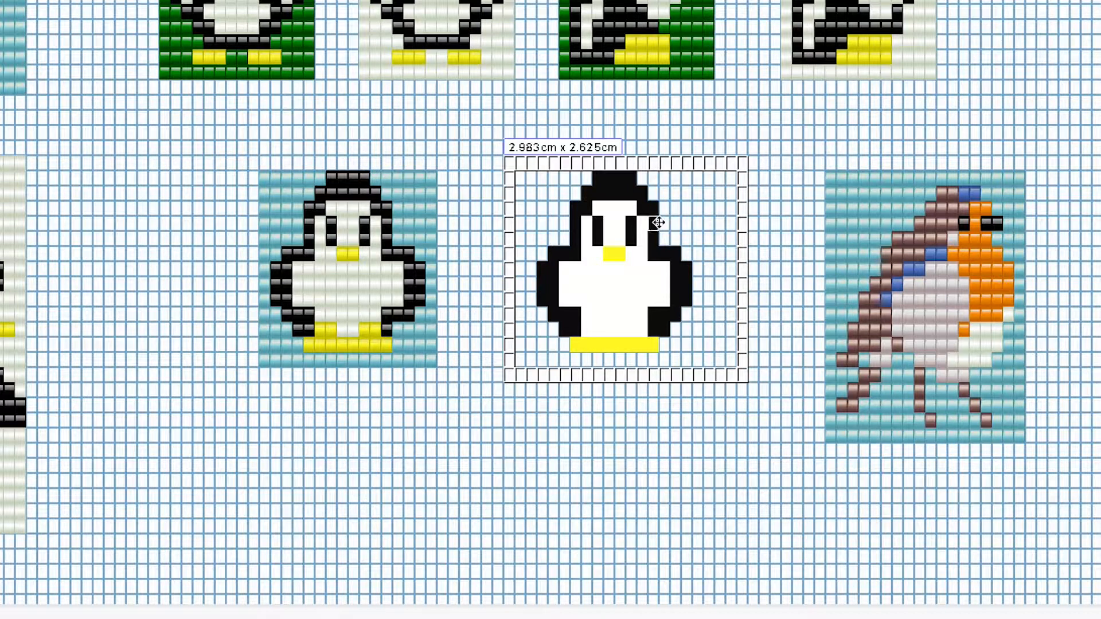
pyautogui.moveTo(678, 212)
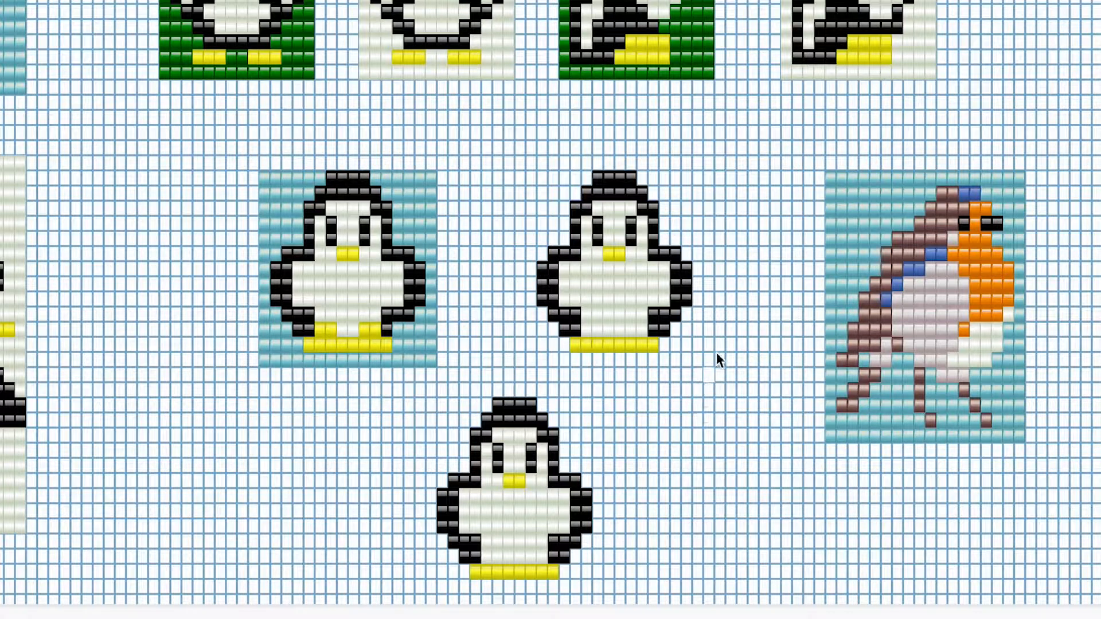
pyautogui.moveTo(748, 358)
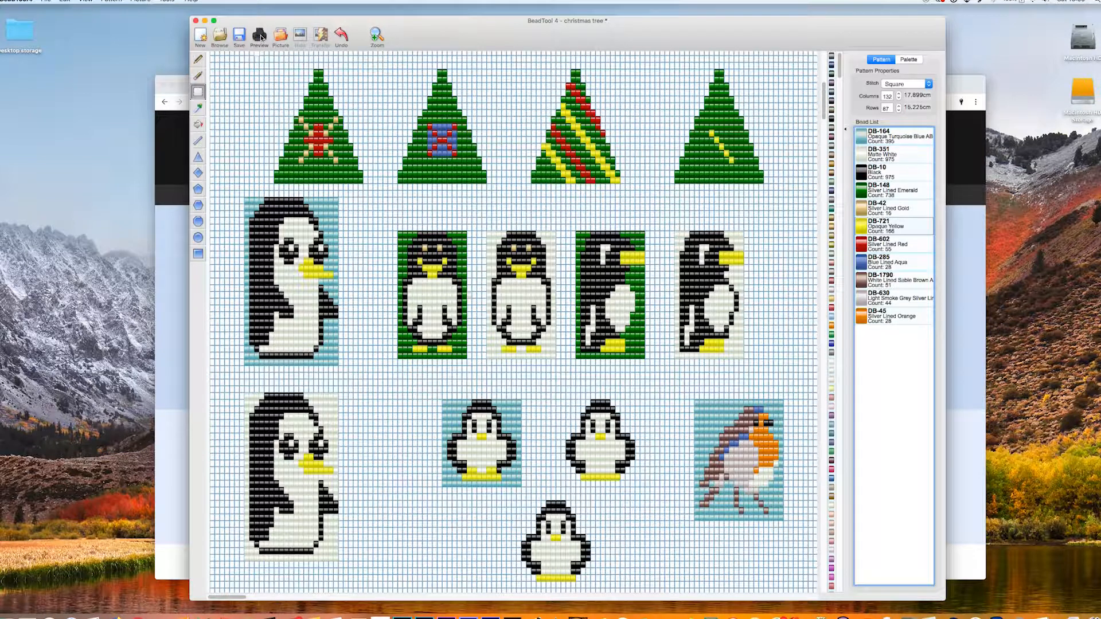
# Preview the christmas tree printout and browse the layout library without changing the layout.
pyautogui.click(258, 36)
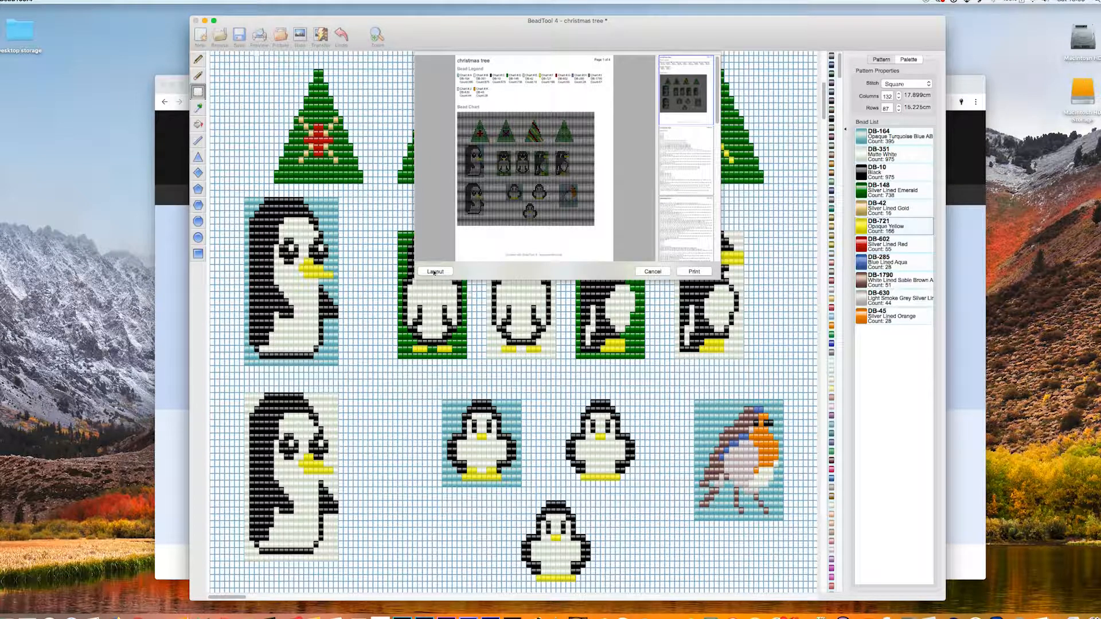
pyautogui.click(434, 272)
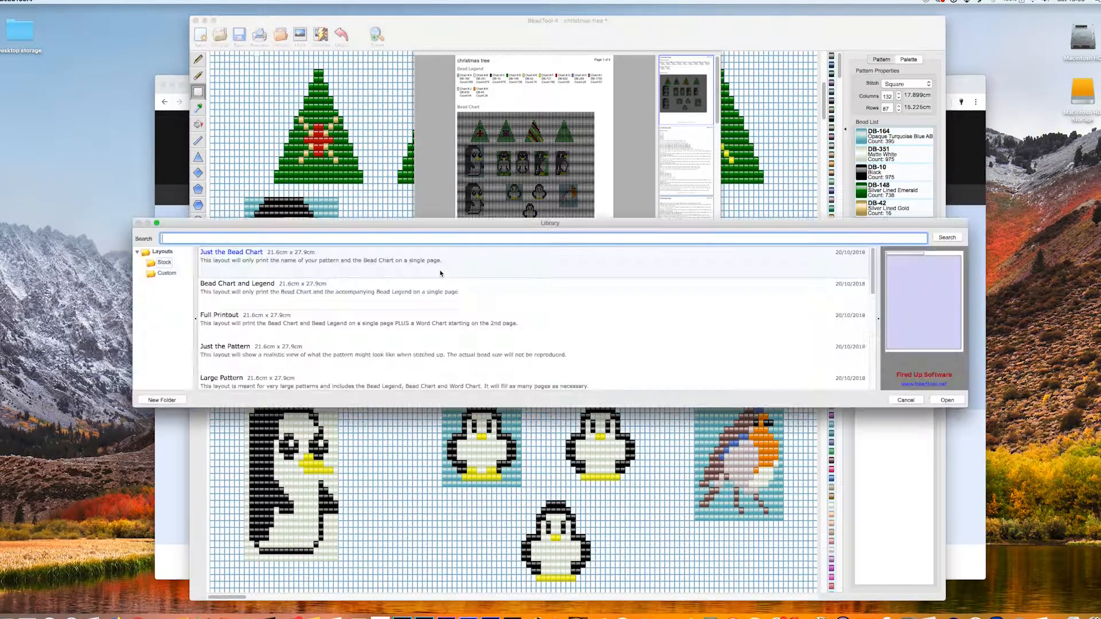
pyautogui.click(220, 314)
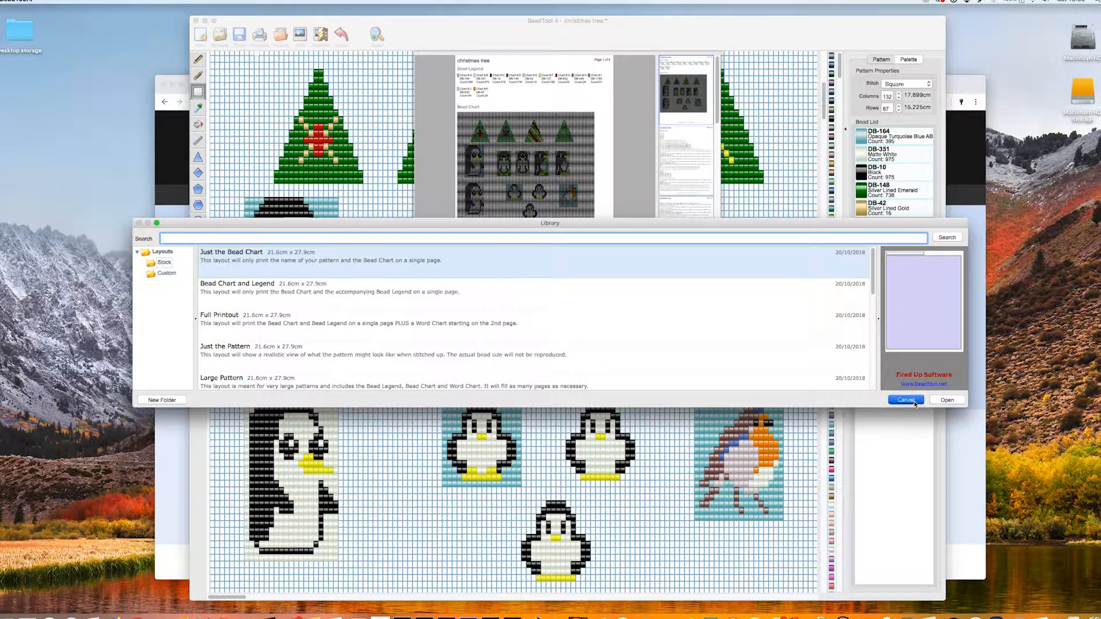
pyautogui.click(947, 399)
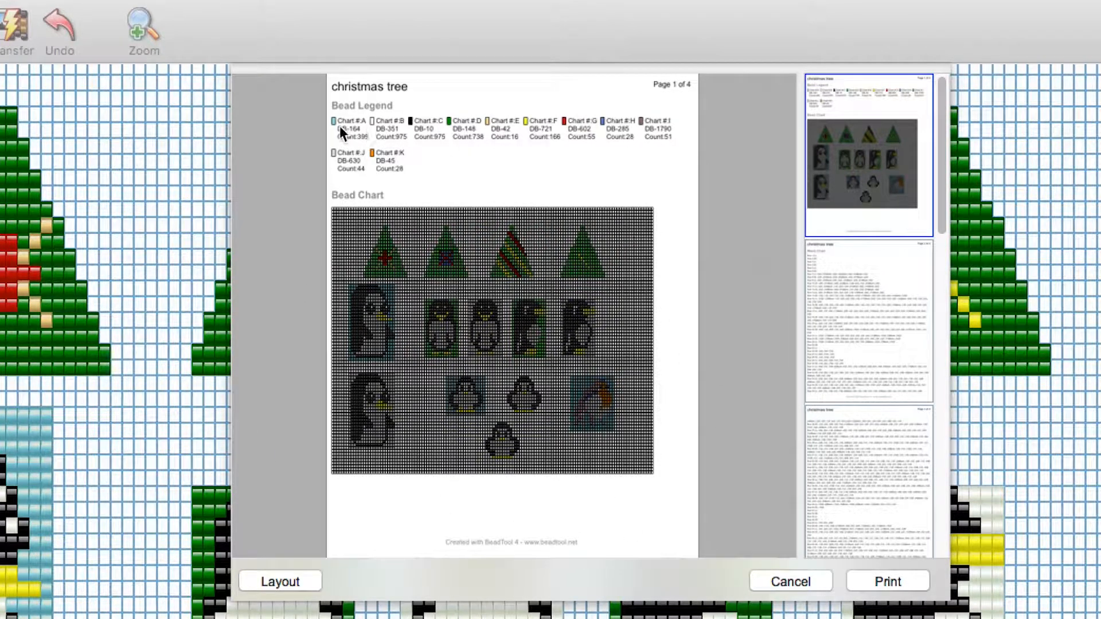
pyautogui.moveTo(644, 152)
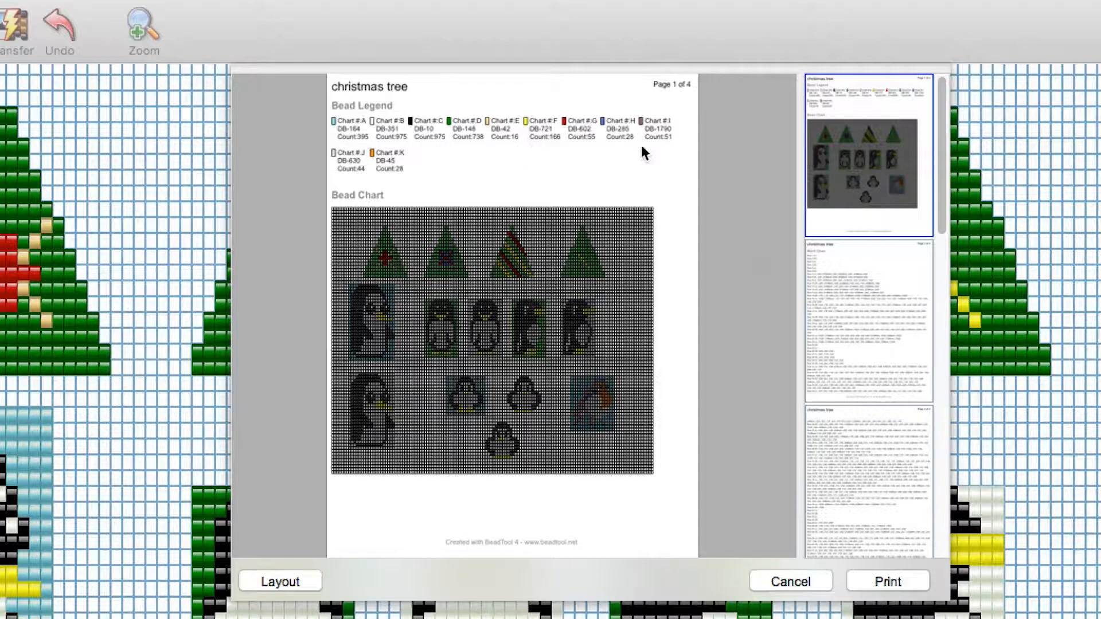
pyautogui.moveTo(471, 133)
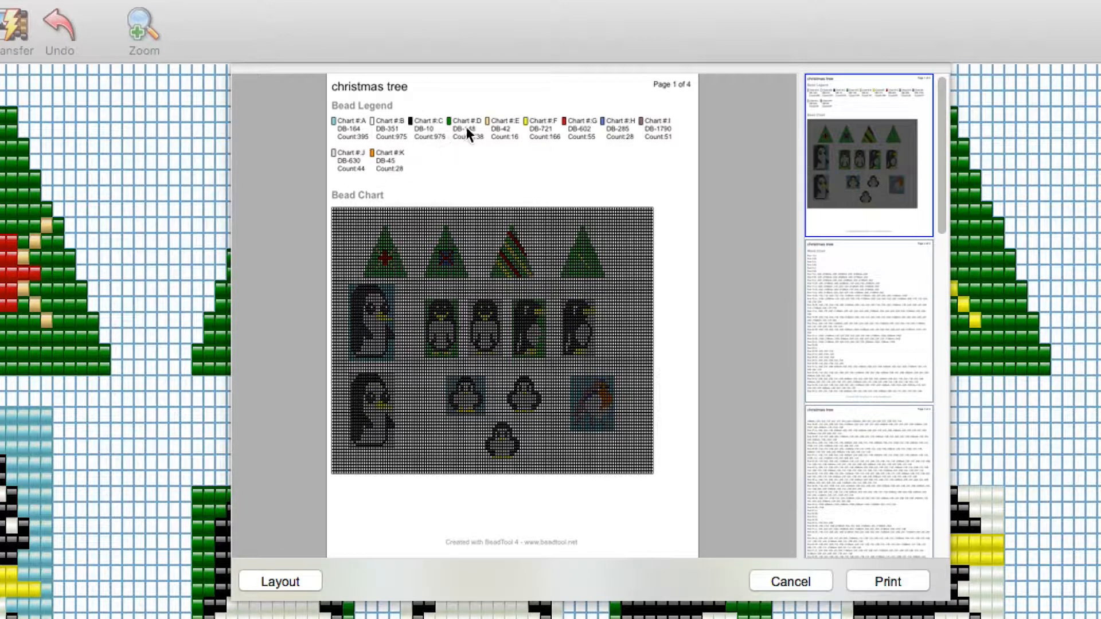
pyautogui.moveTo(865, 355)
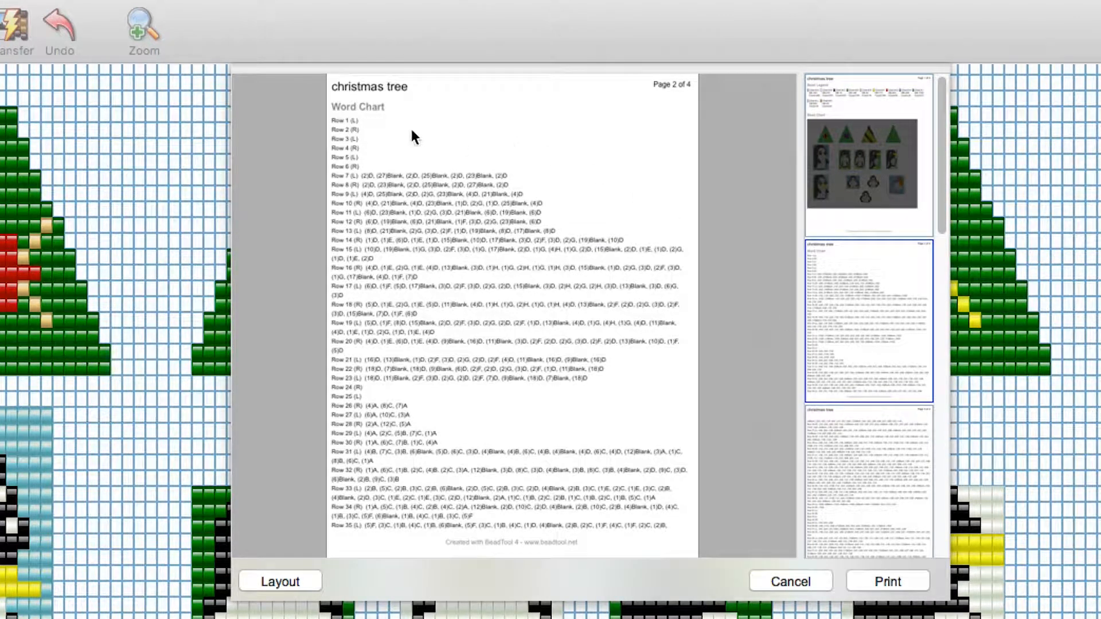
pyautogui.moveTo(358, 176)
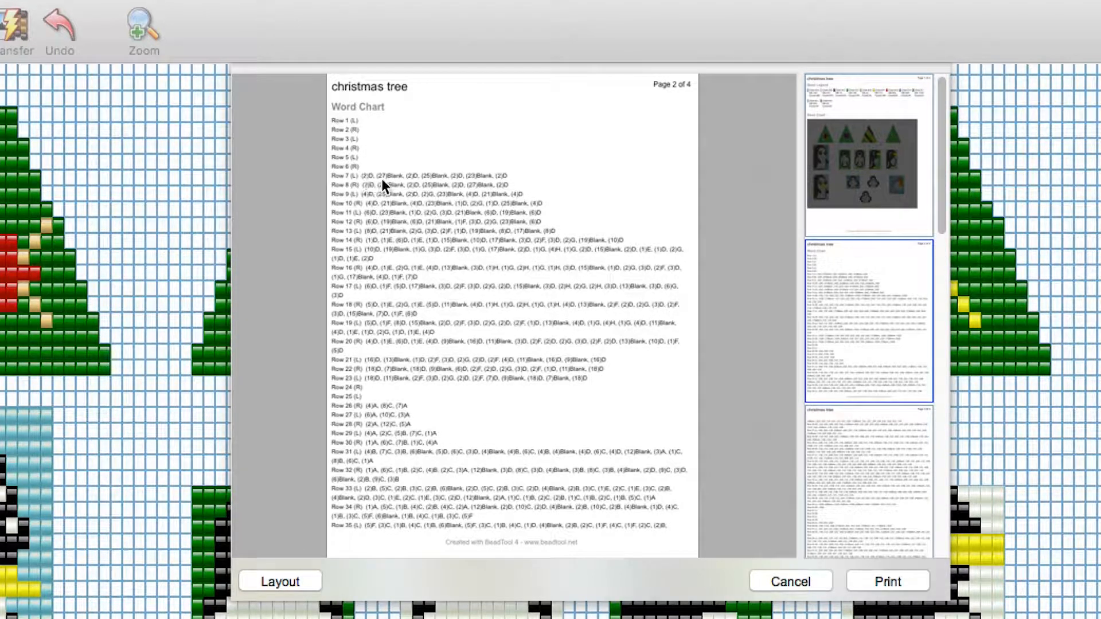
pyautogui.moveTo(384, 193)
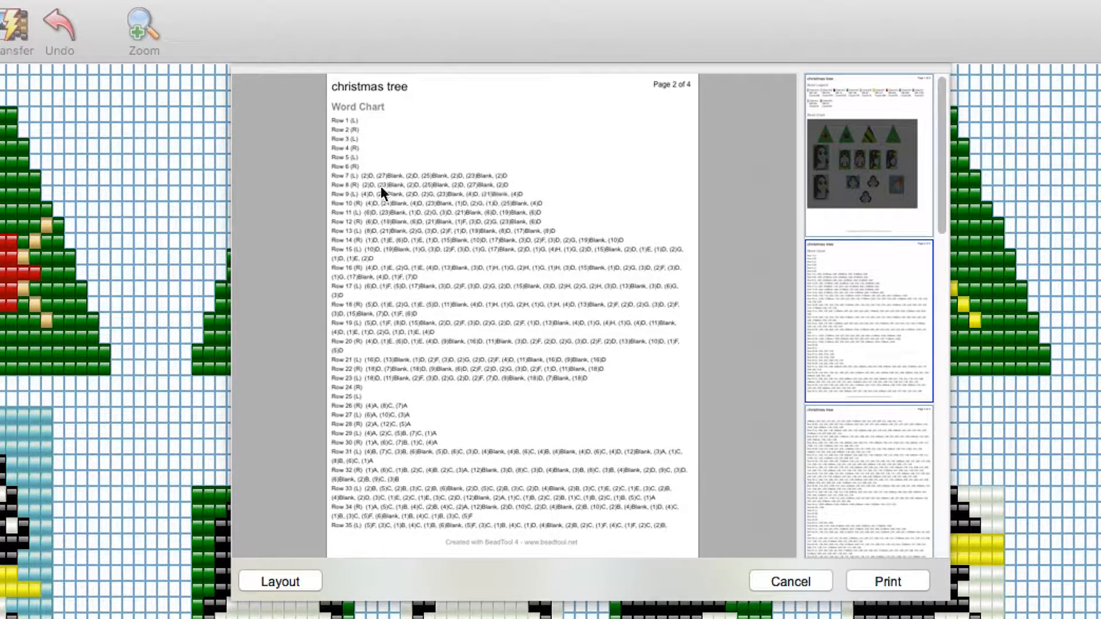
pyautogui.moveTo(433, 261)
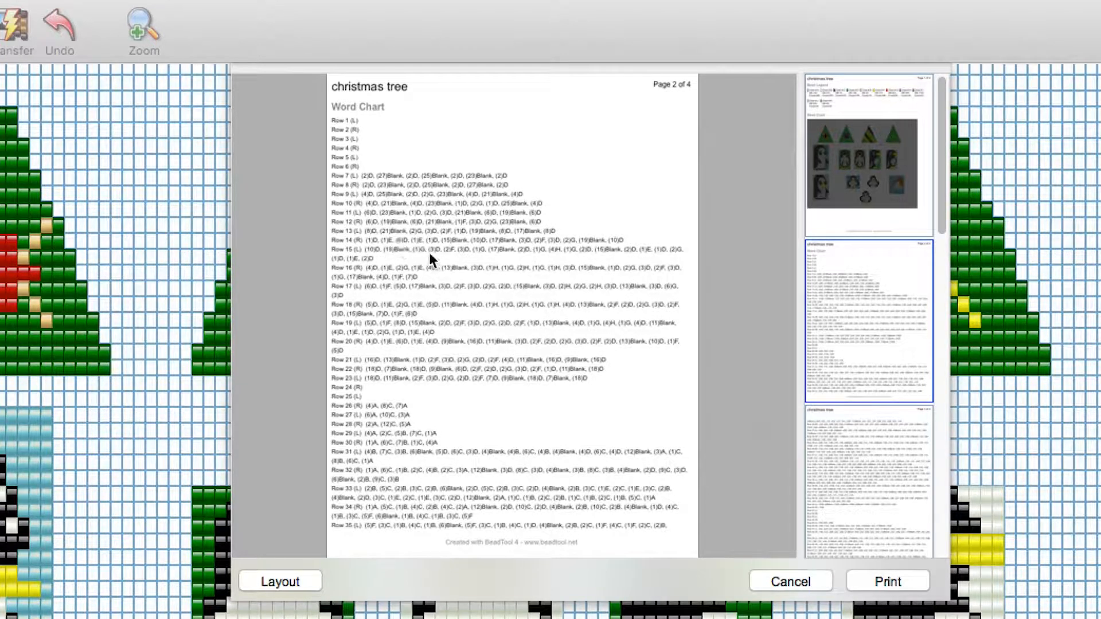
pyautogui.moveTo(625, 327)
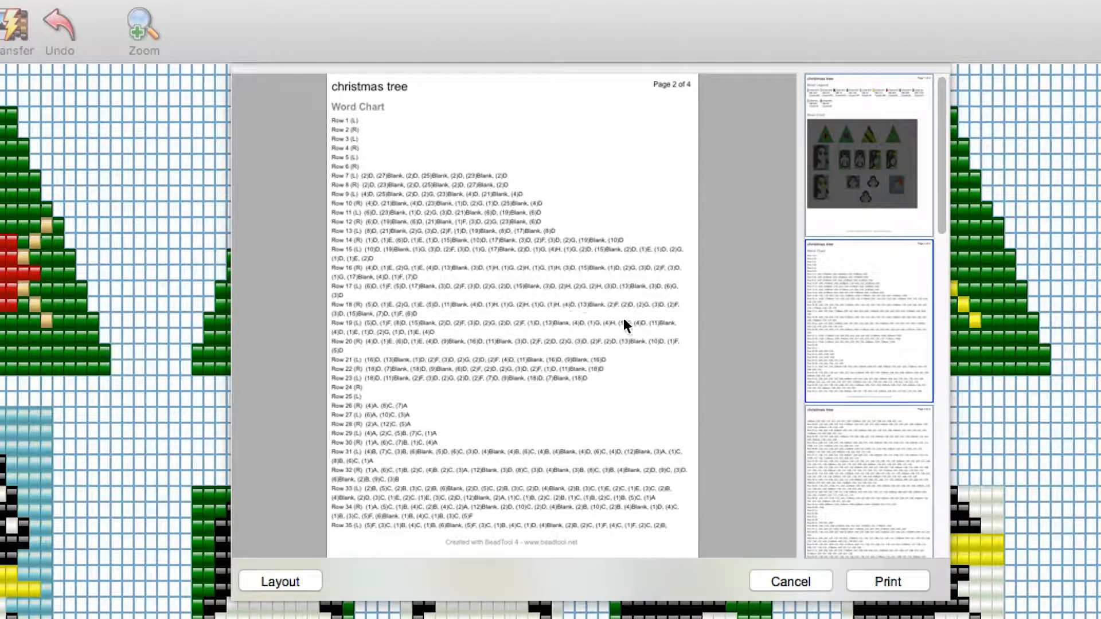
pyautogui.moveTo(354, 399)
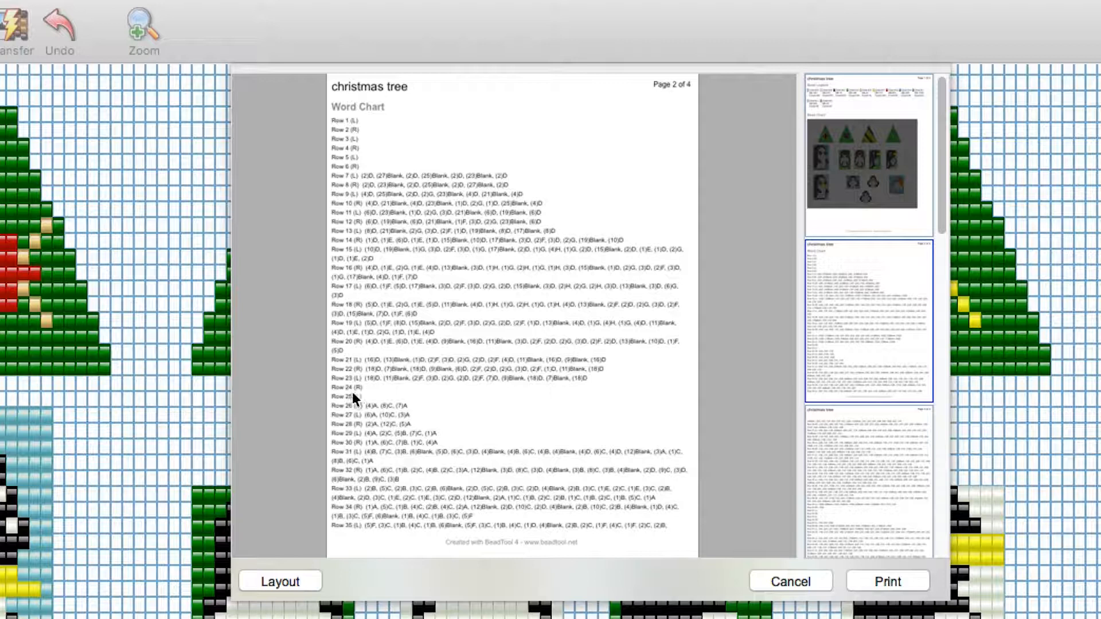
pyautogui.moveTo(344, 493)
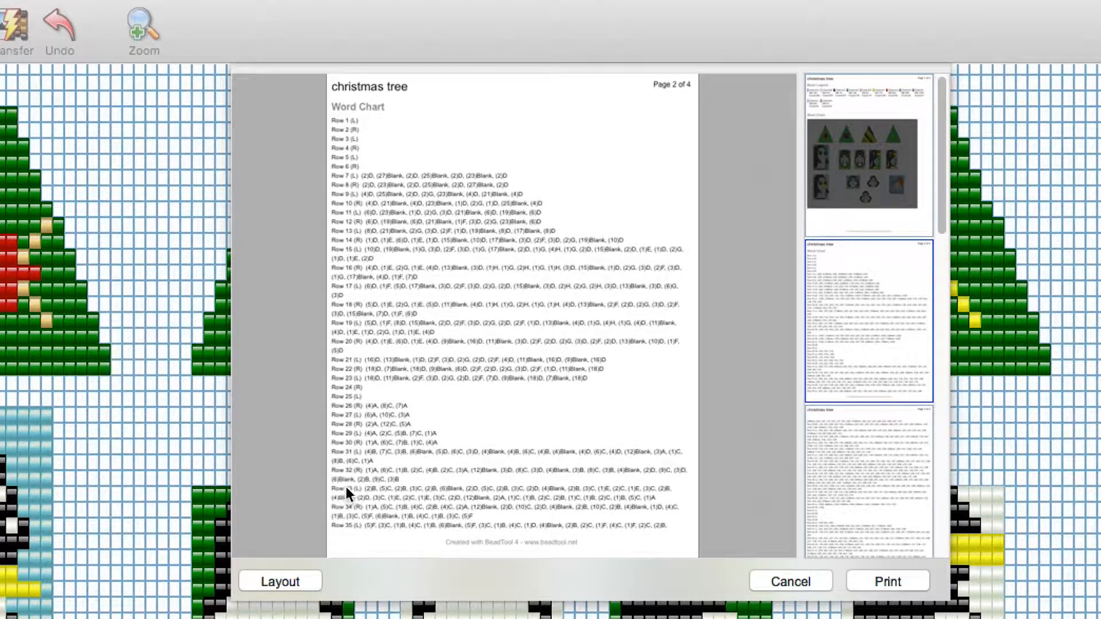
pyautogui.moveTo(200, 520)
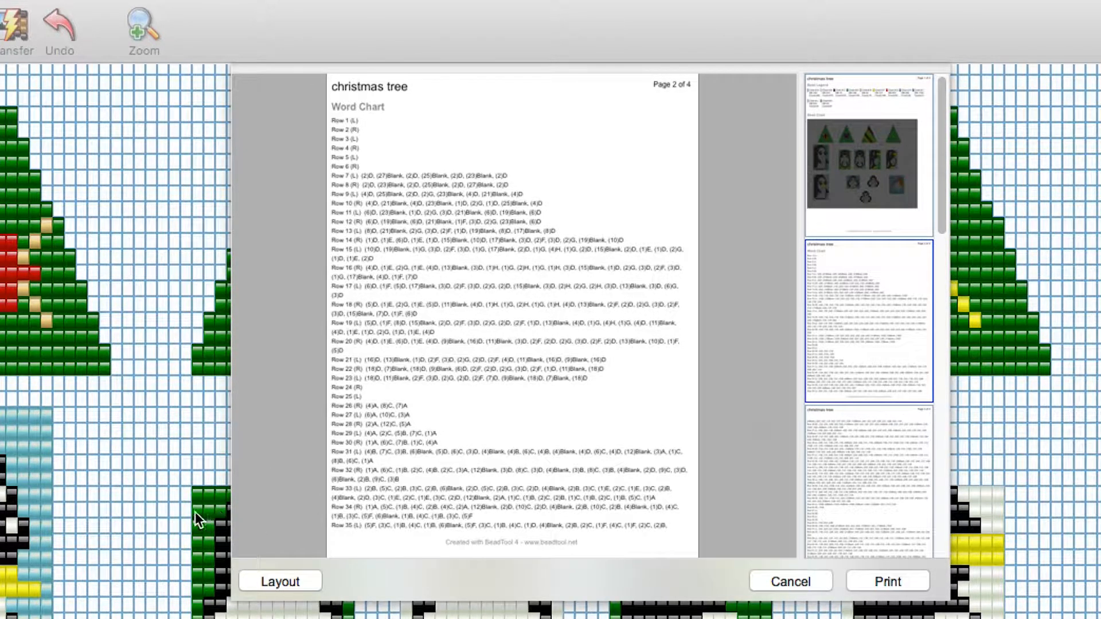
pyautogui.moveTo(368, 371)
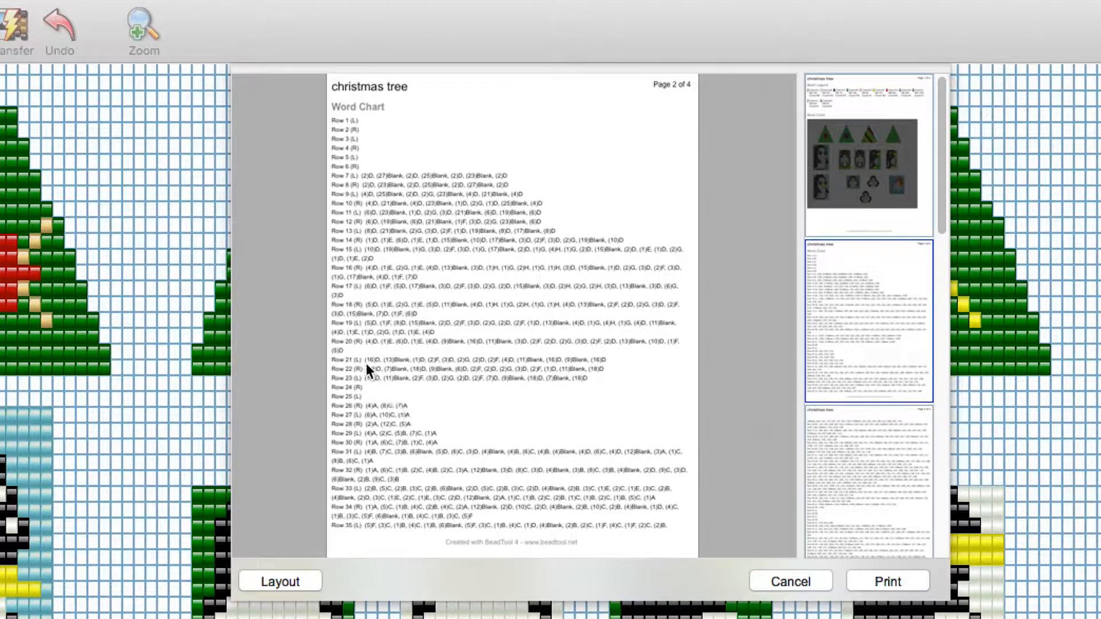
pyautogui.moveTo(555, 421)
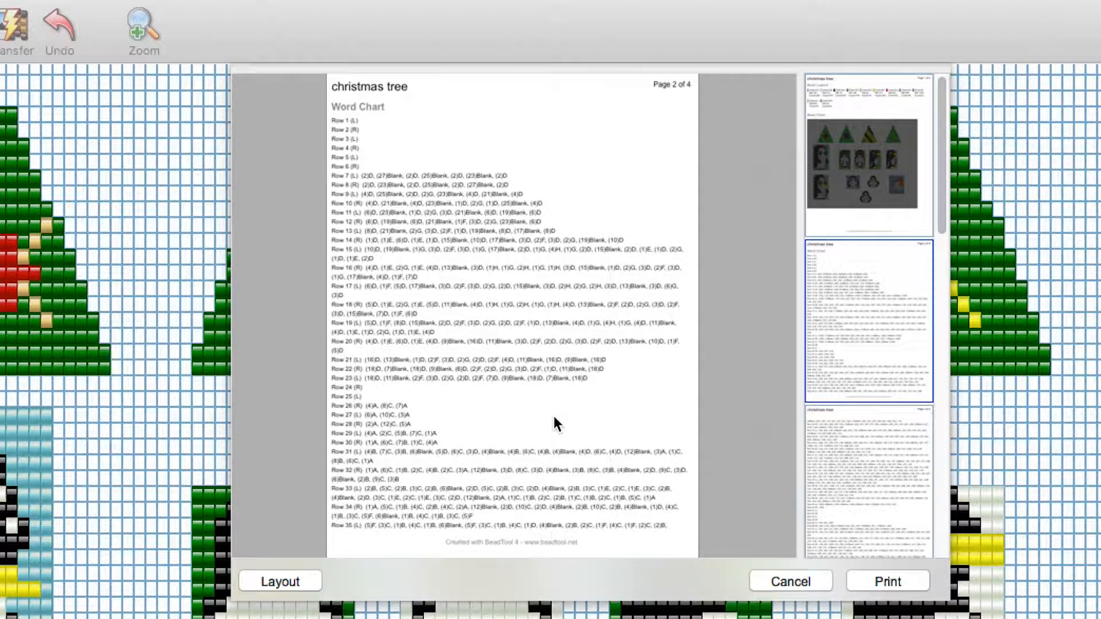
pyautogui.moveTo(864, 223)
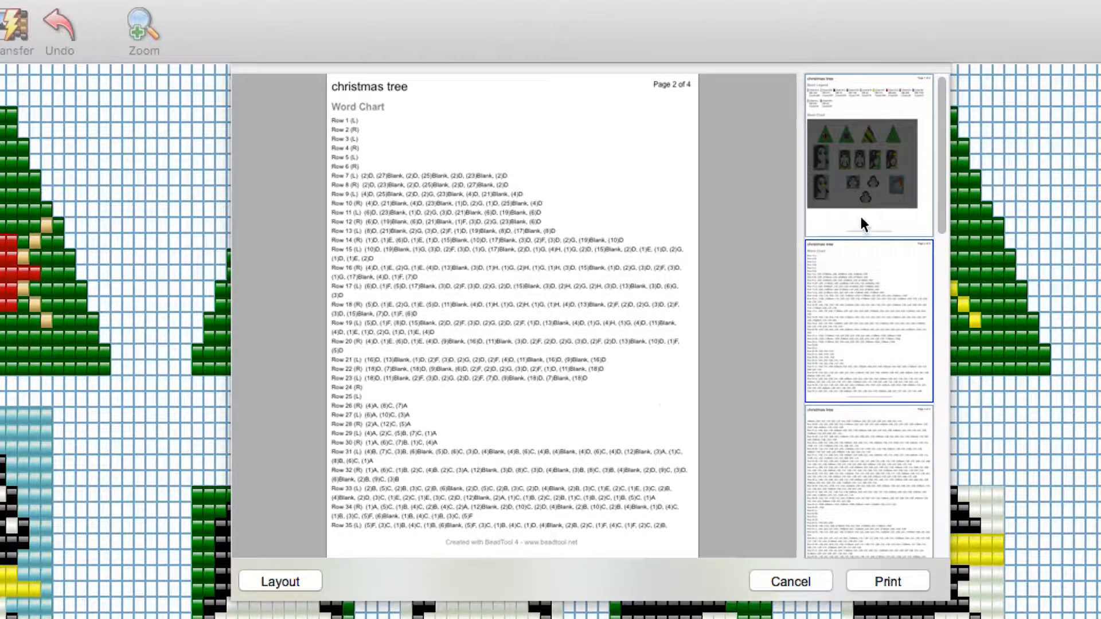
# Return to preview page 1, glance at the layout library, cancel the preview and start a new pattern.
pyautogui.click(868, 152)
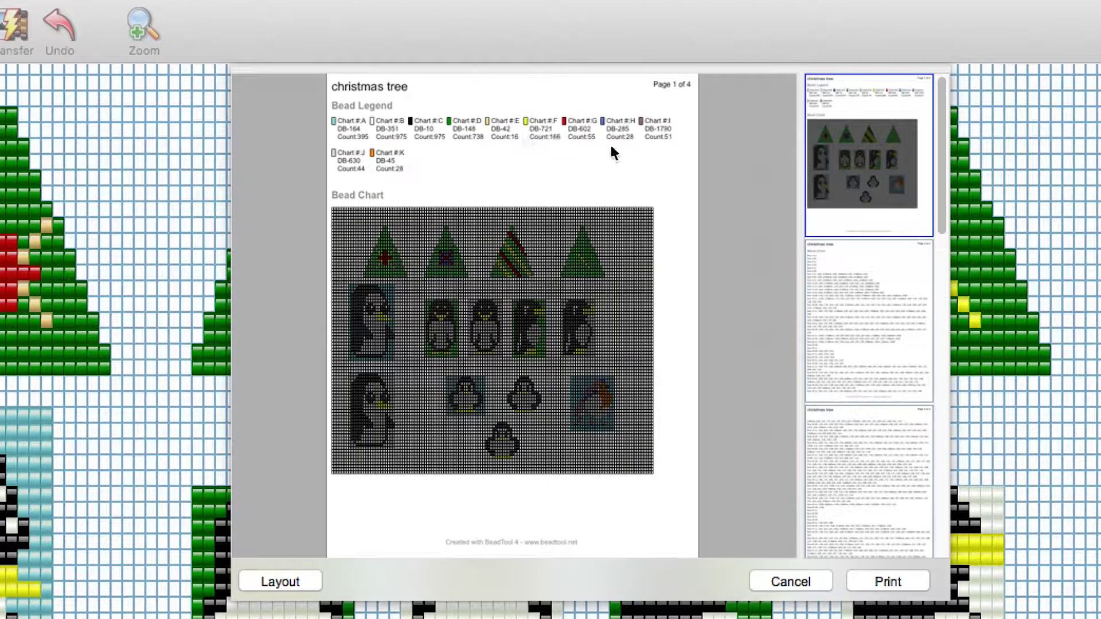
pyautogui.moveTo(604, 158)
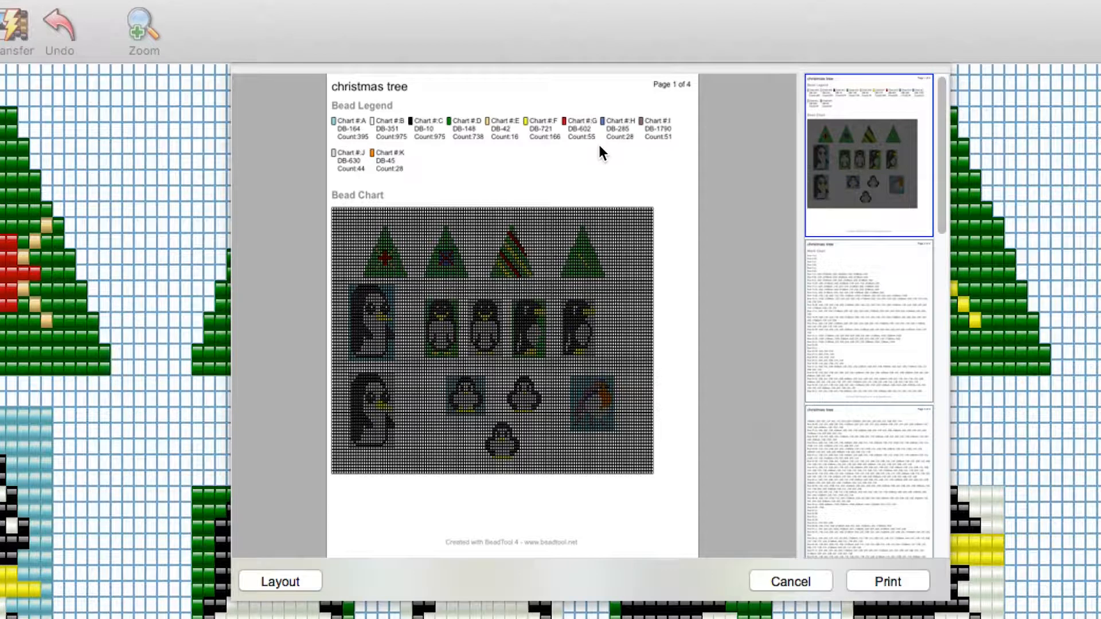
pyautogui.moveTo(788, 582)
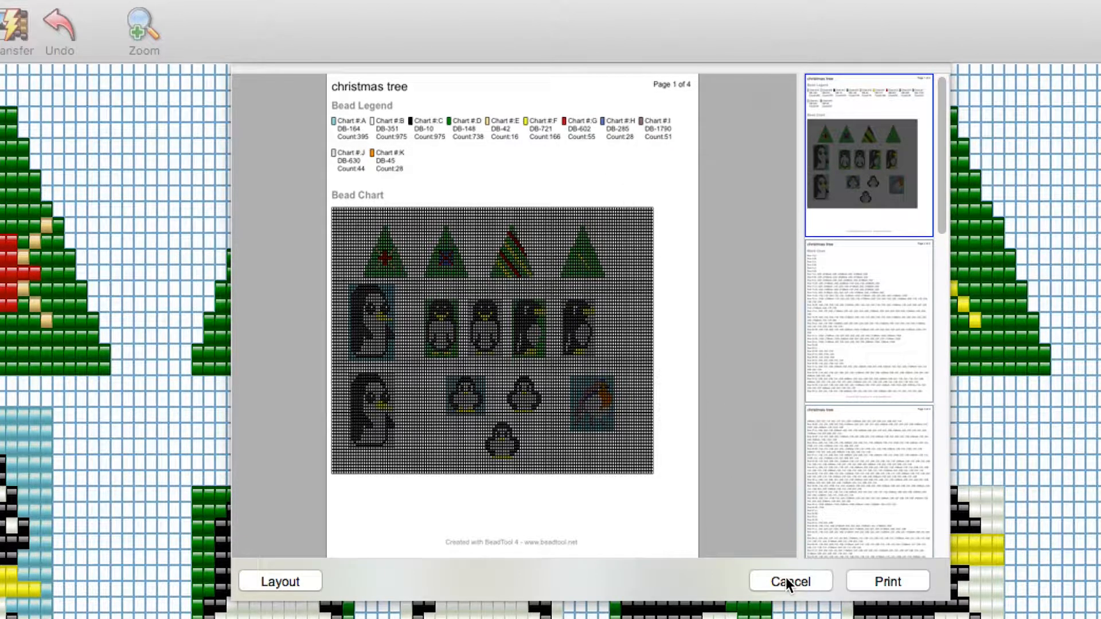
pyautogui.click(789, 581)
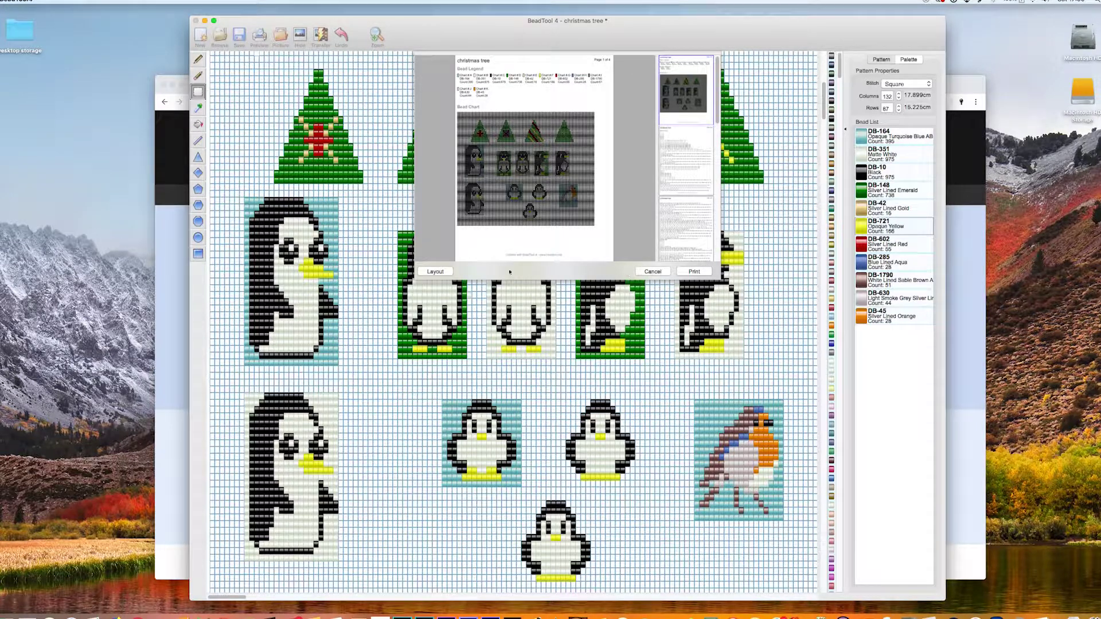
pyautogui.click(434, 271)
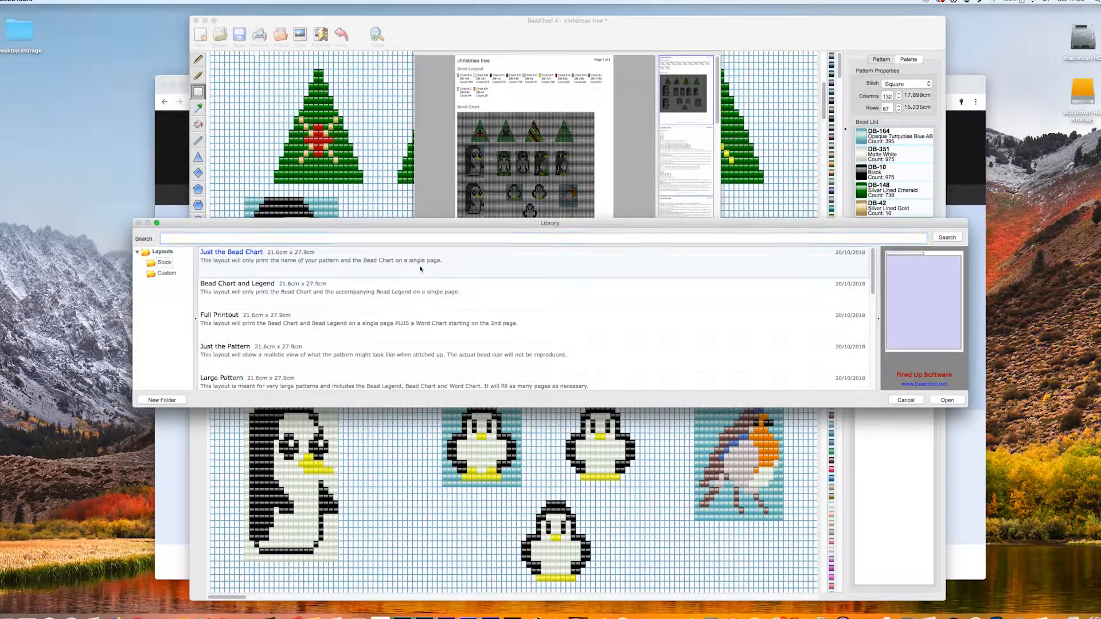
pyautogui.click(948, 399)
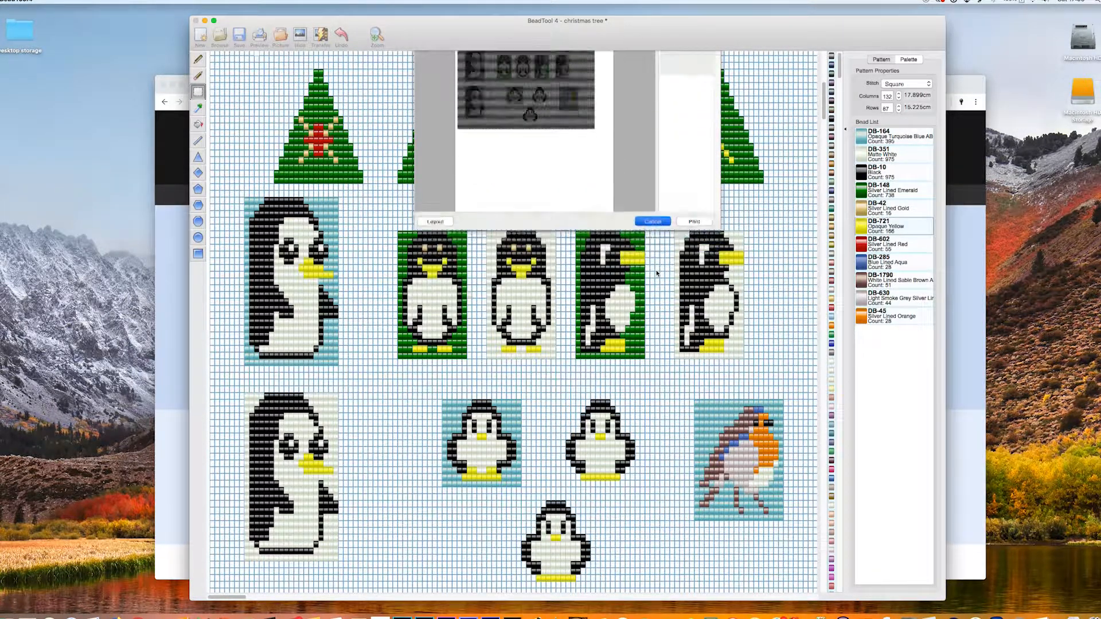
pyautogui.click(652, 221)
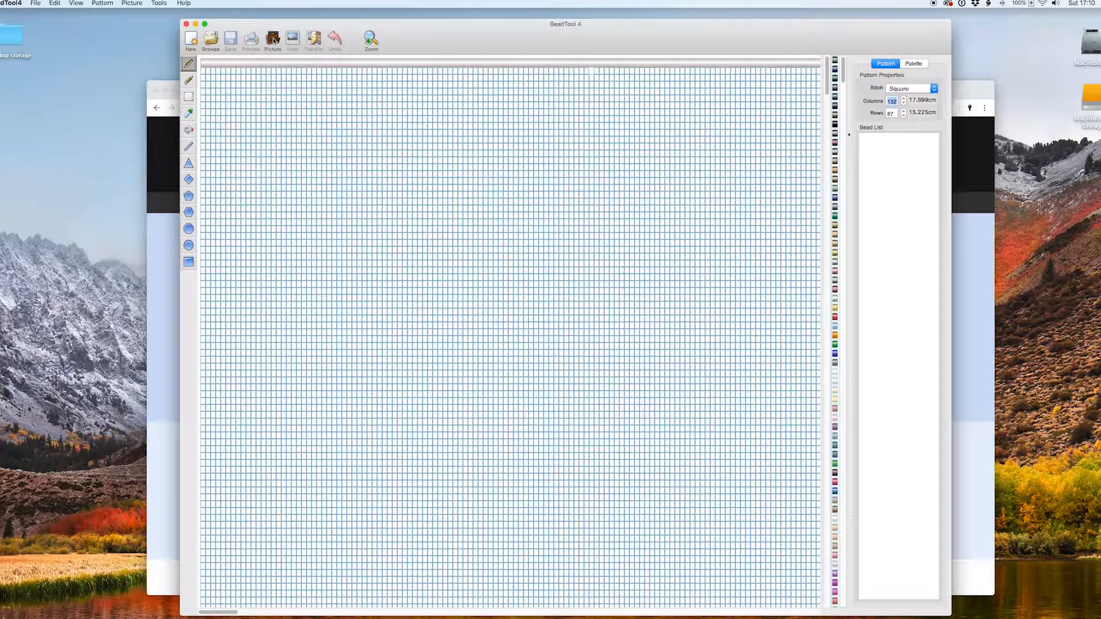
# Import the picture for blog 21.jpg onto the grid and bring up the Transfer Picture dialog.
pyautogui.click(273, 39)
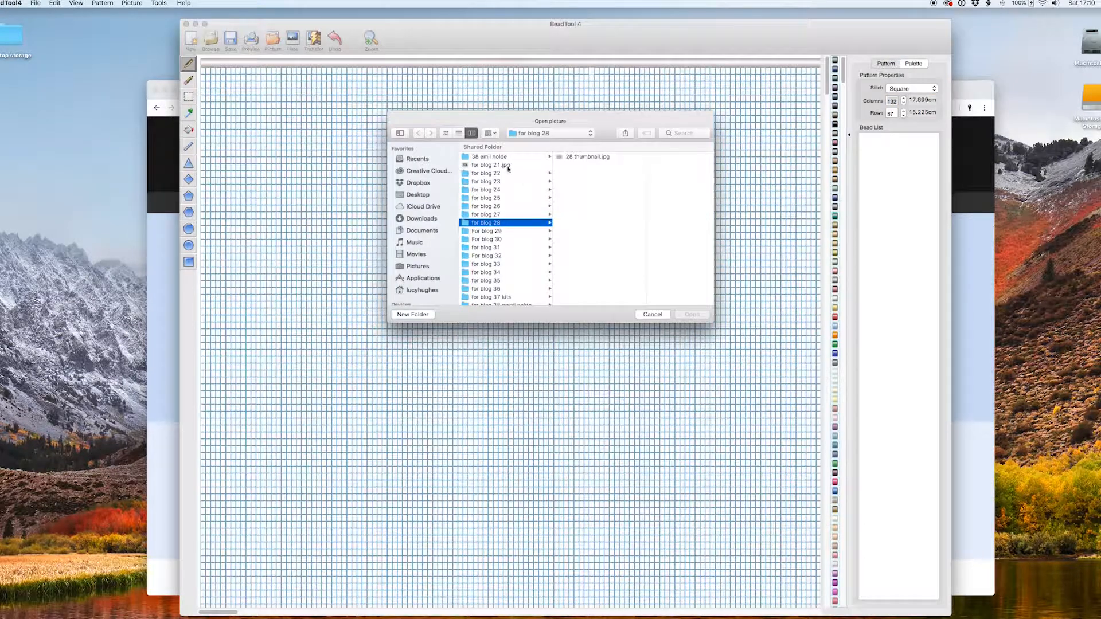
pyautogui.click(490, 165)
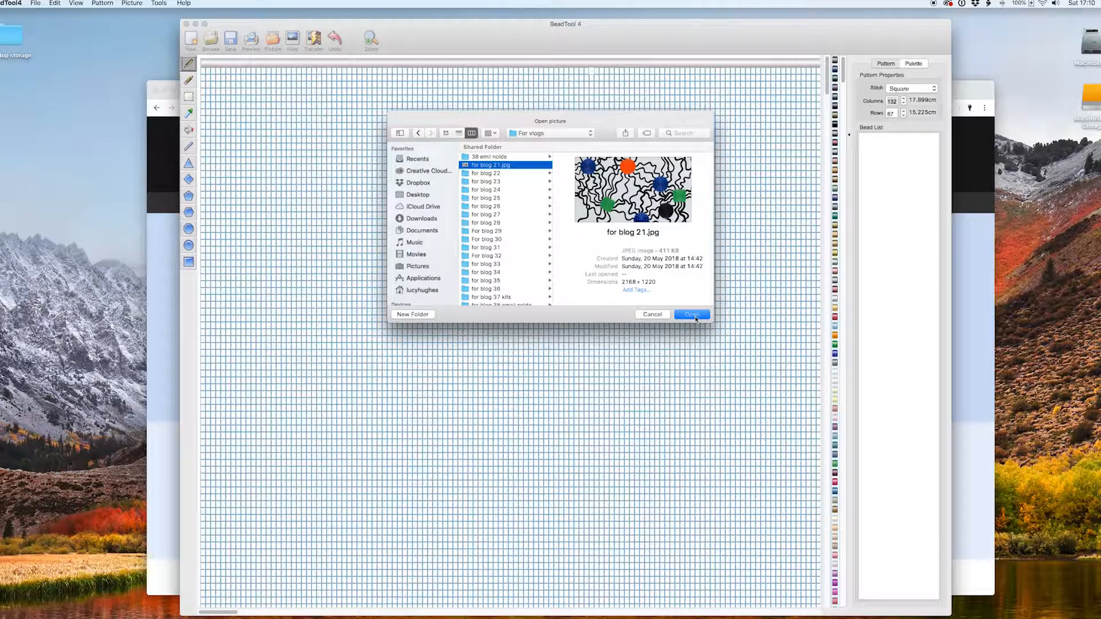
pyautogui.click(691, 314)
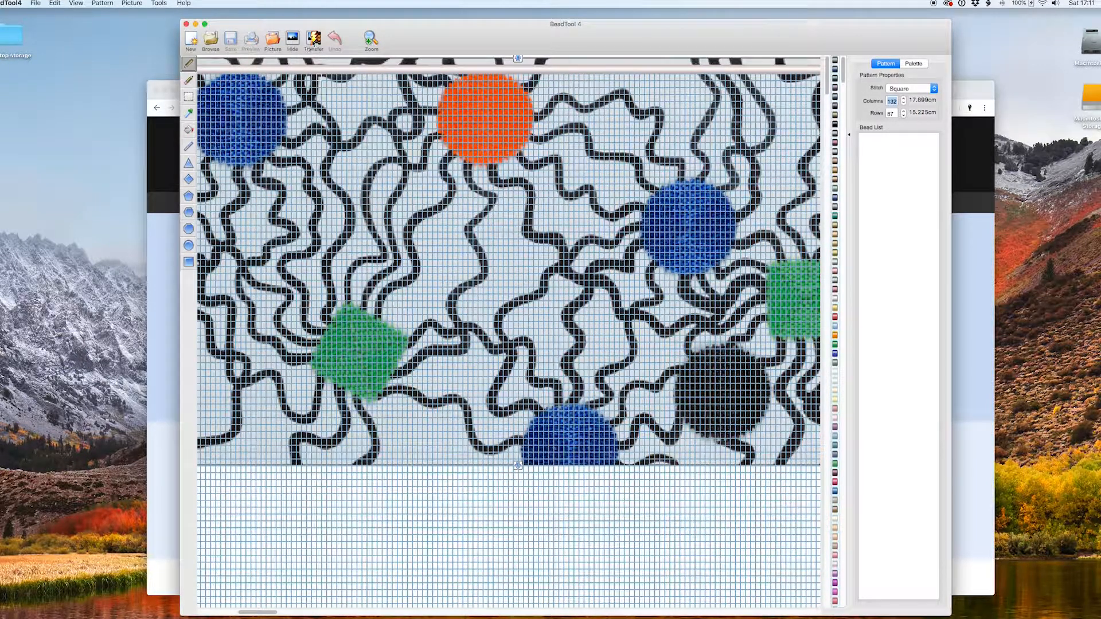
pyautogui.click(293, 41)
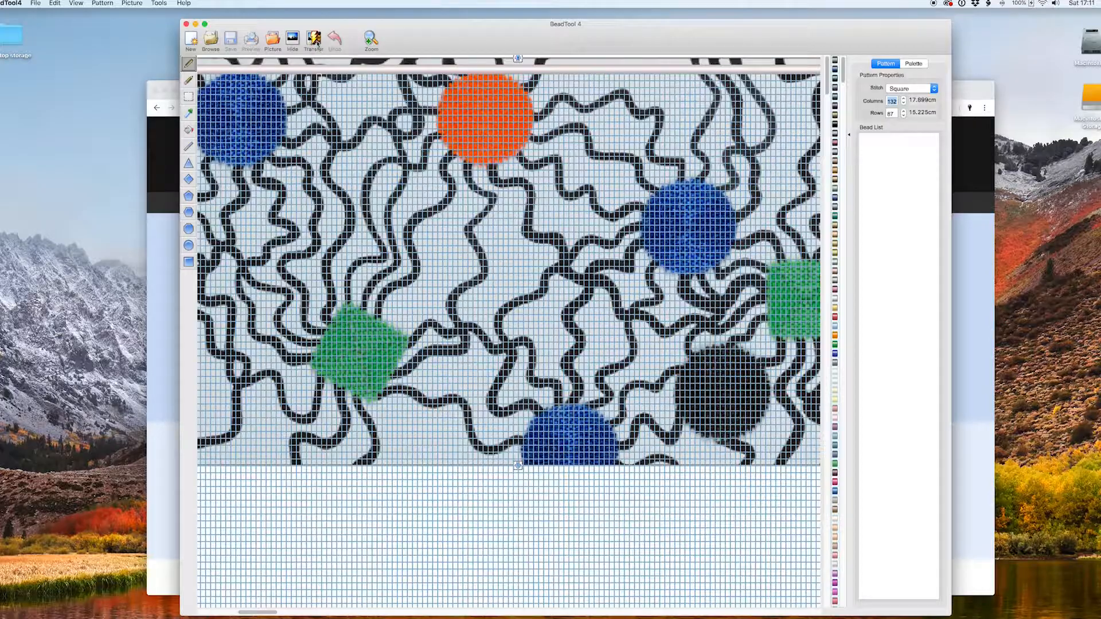
pyautogui.click(313, 39)
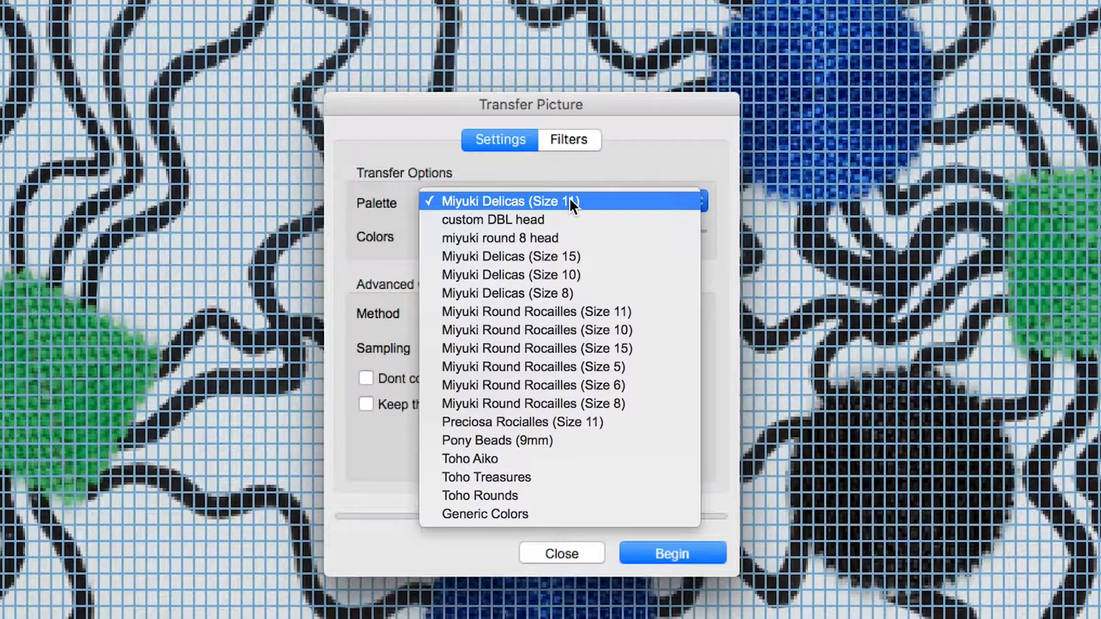
# Convert the picture to Miyuki Delicas (Size 11) beads with Nearest Color matching.
pyautogui.click(516, 202)
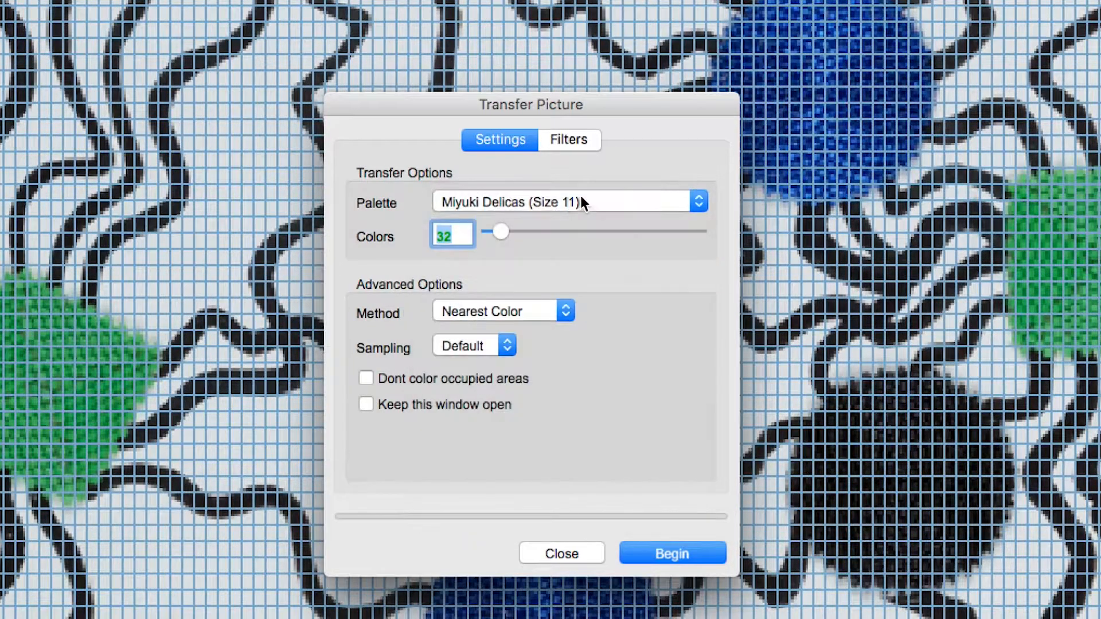
pyautogui.moveTo(575, 244)
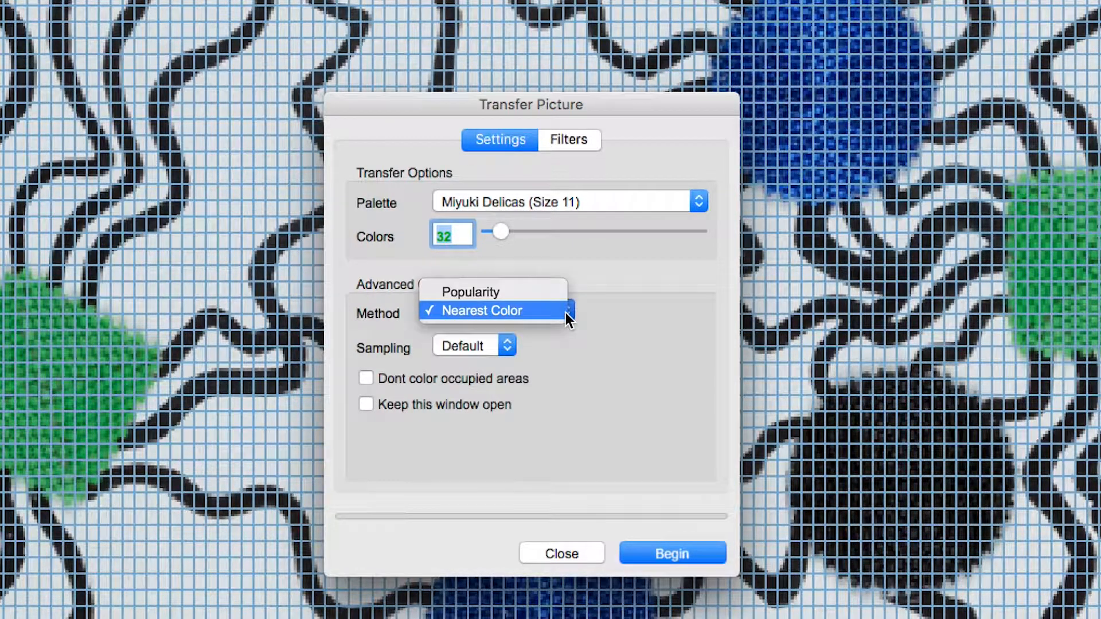
pyautogui.click(492, 311)
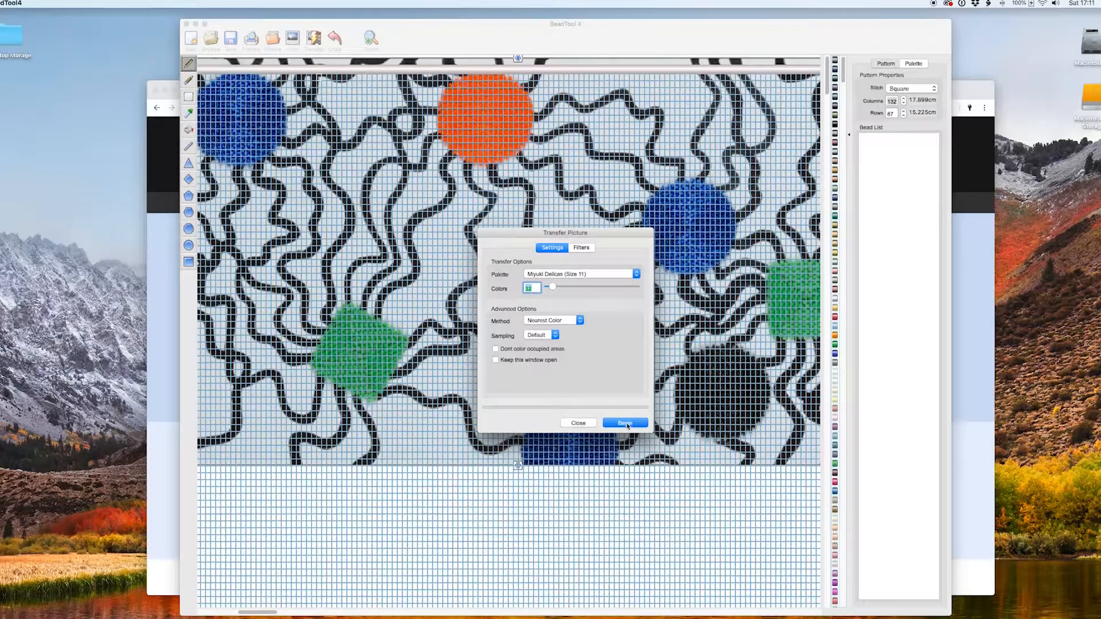
pyautogui.click(624, 423)
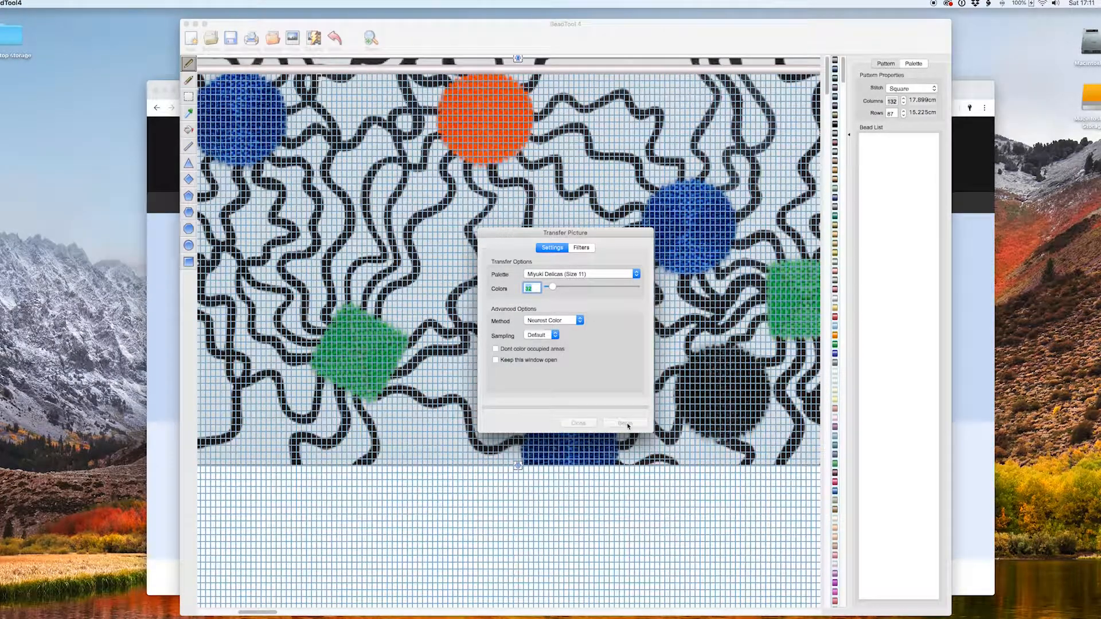
pyautogui.click(624, 423)
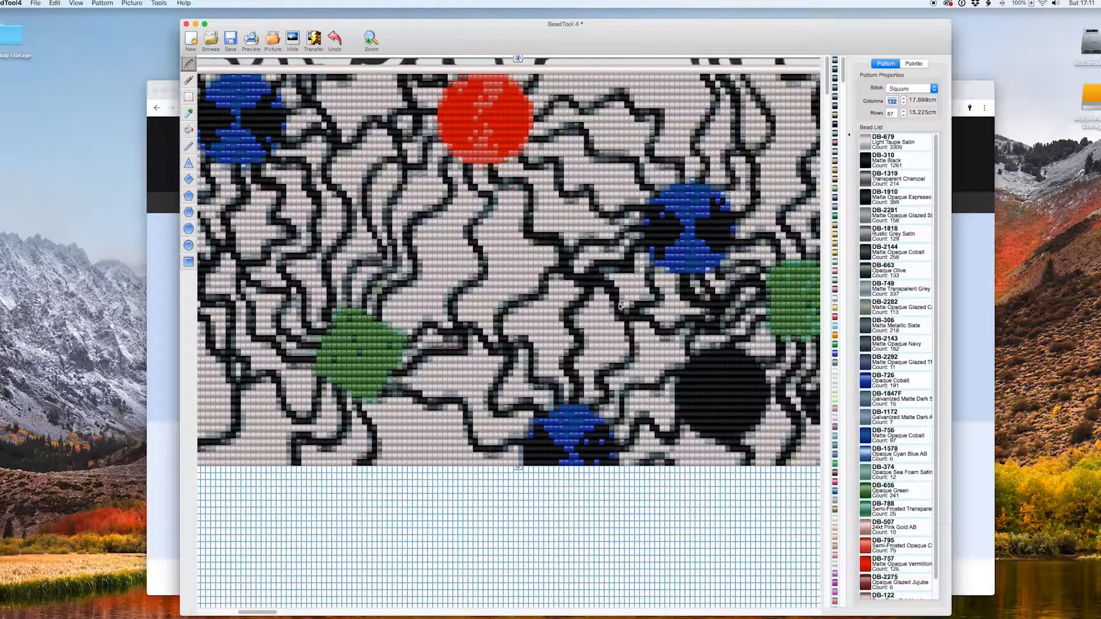